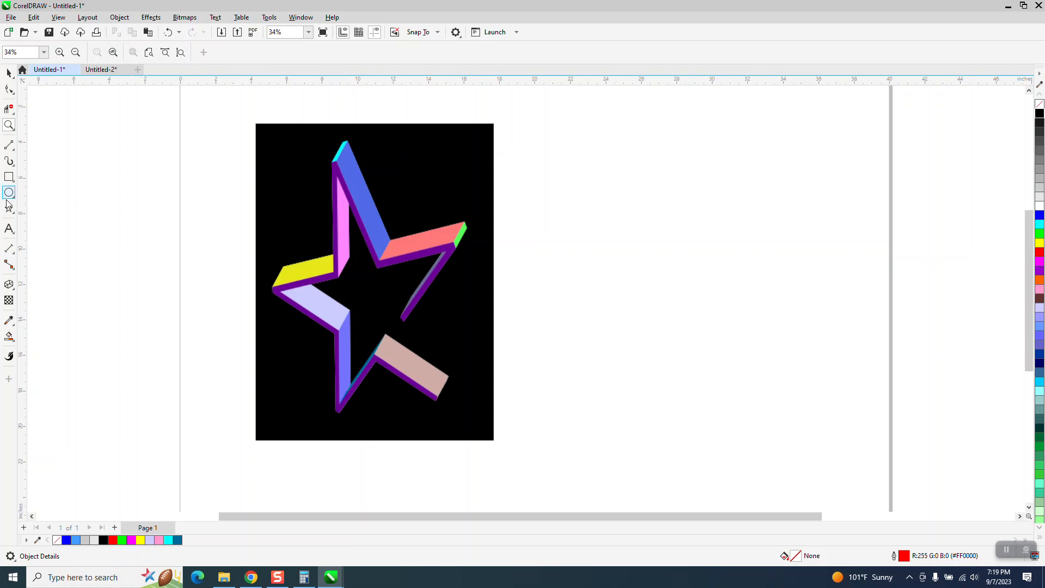
# Draw a five-pointed star beside the picture with the Star tool and give it a 24 pt outline.
pyautogui.click(9, 192)
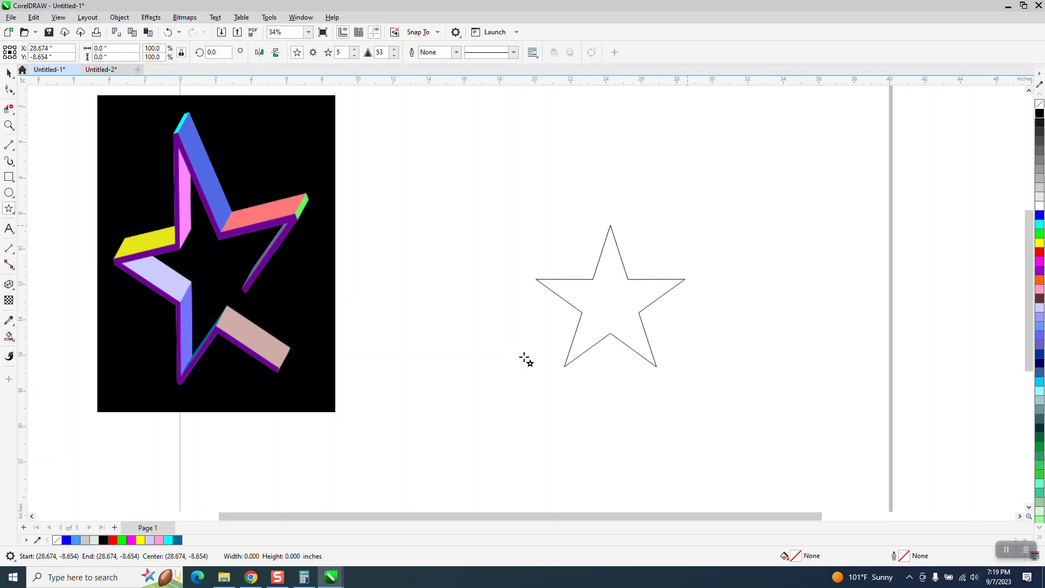
pyautogui.click(609, 299)
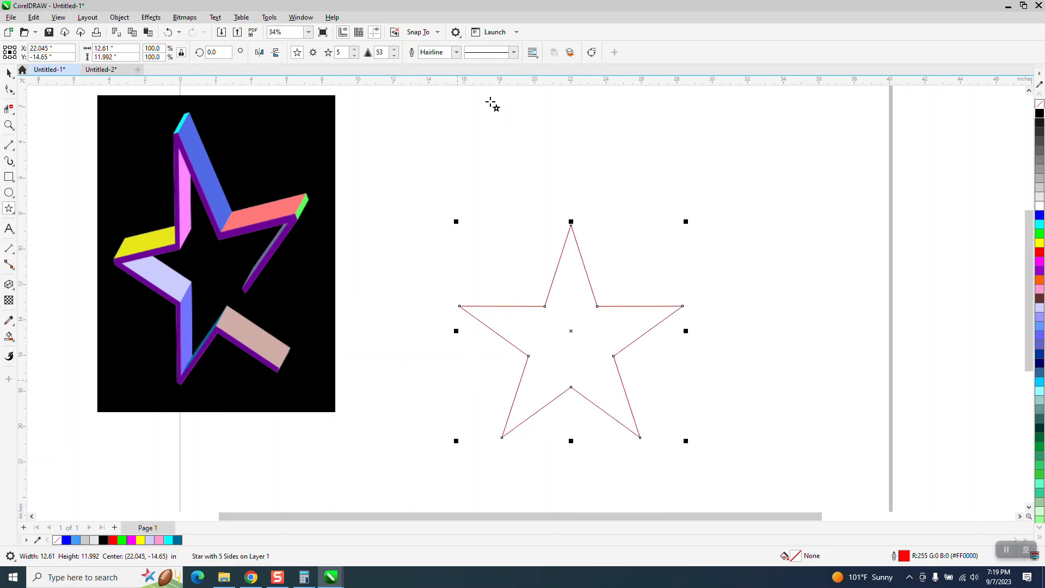
pyautogui.click(456, 52)
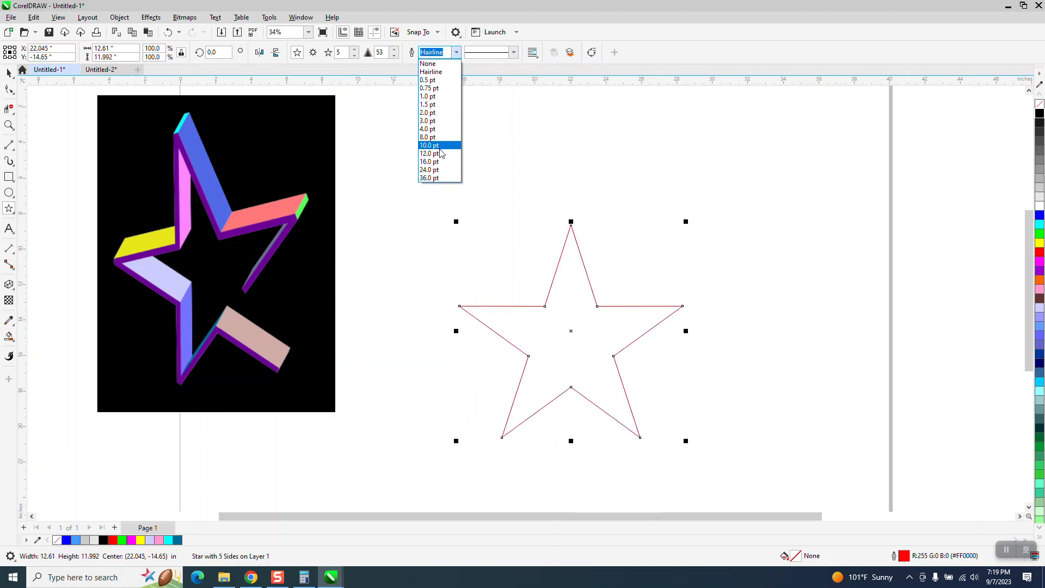
pyautogui.click(429, 153)
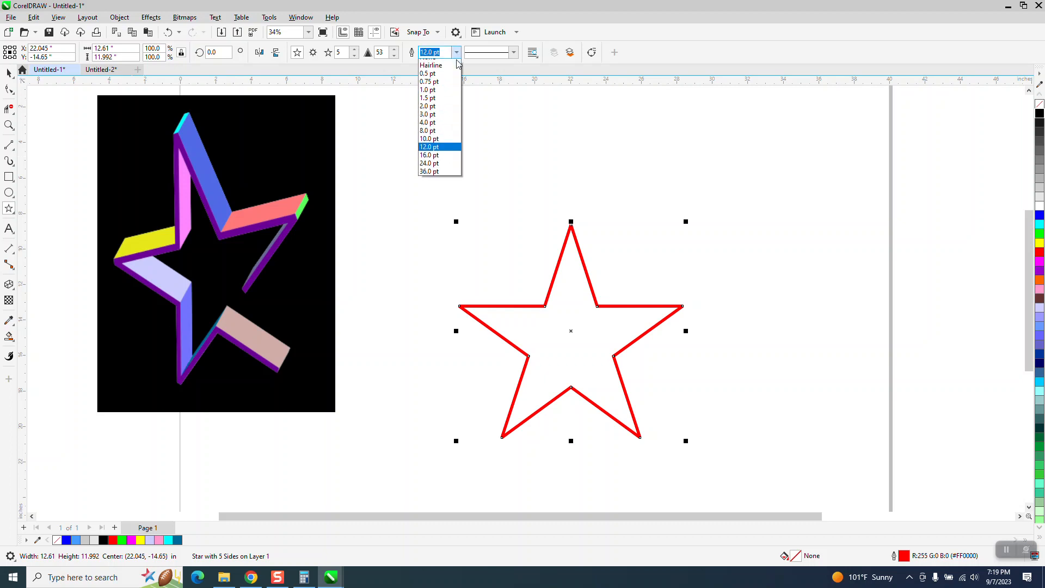
pyautogui.click(429, 163)
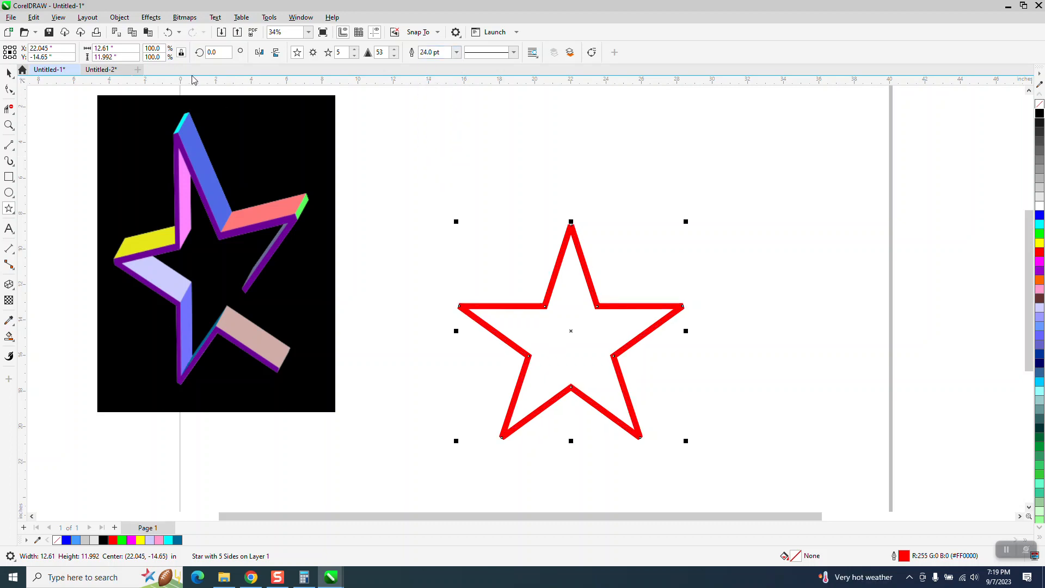
pyautogui.moveTo(119, 16)
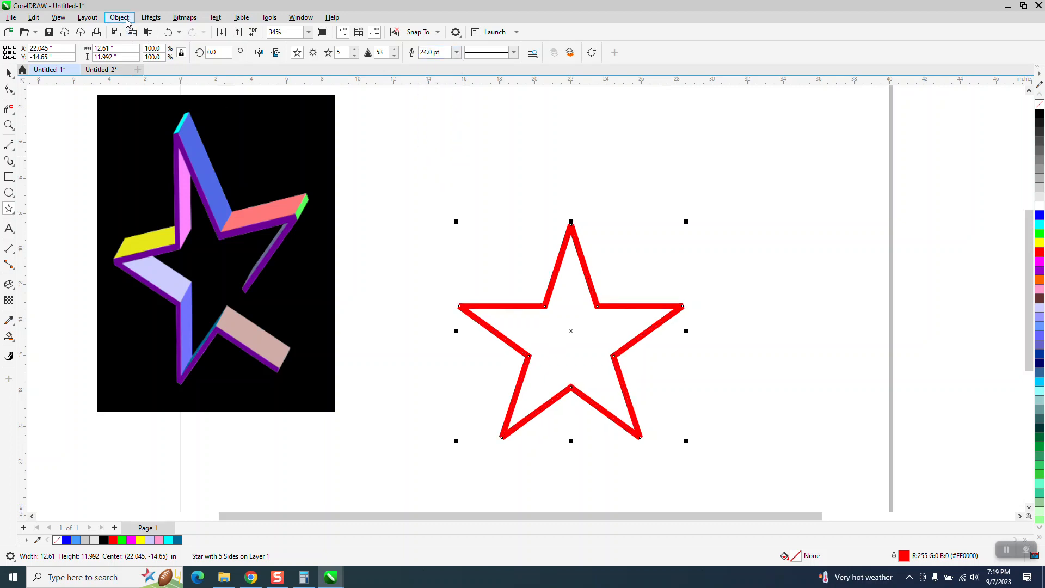
# Convert the star's thick outline into its own curve object via Object > Convert Outline to Object.
pyautogui.click(120, 17)
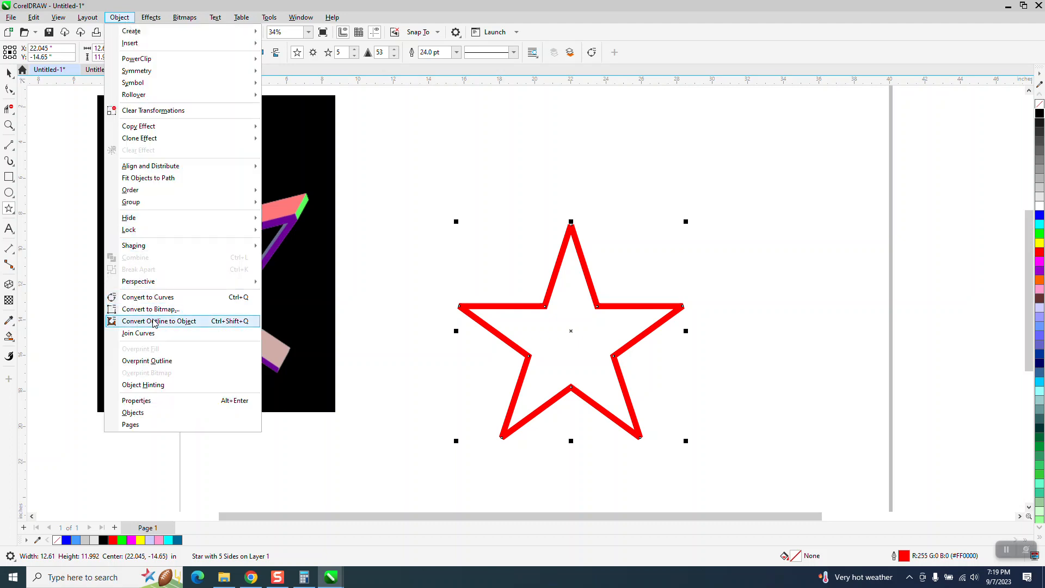
pyautogui.click(159, 320)
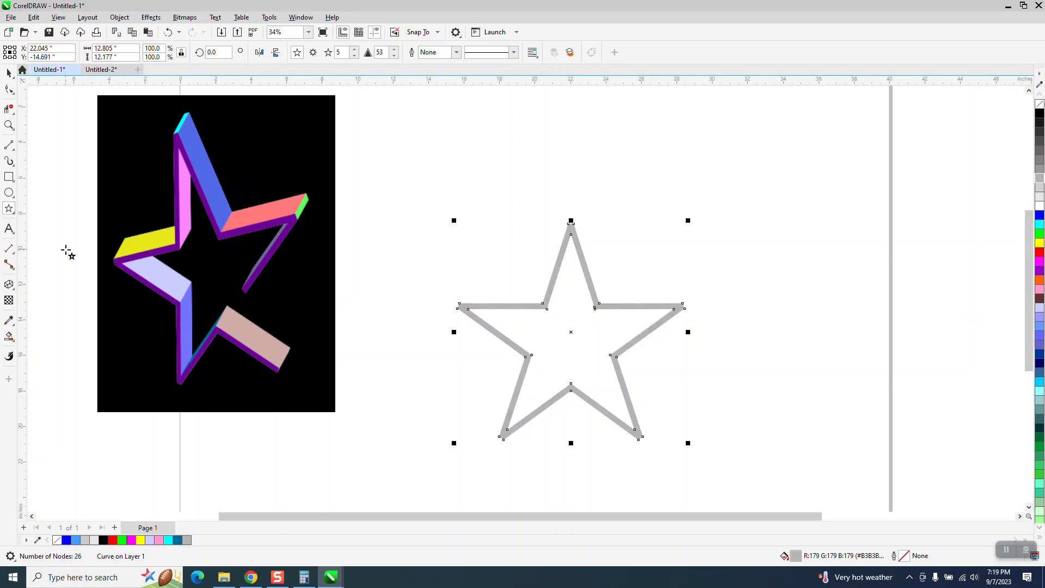
pyautogui.moveTo(262, 247)
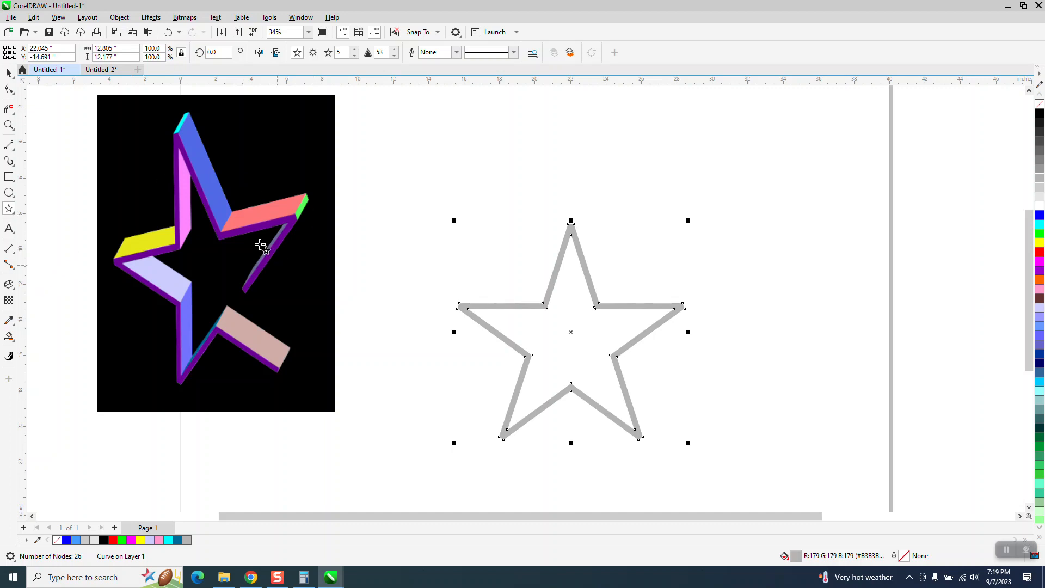
pyautogui.moveTo(119, 16)
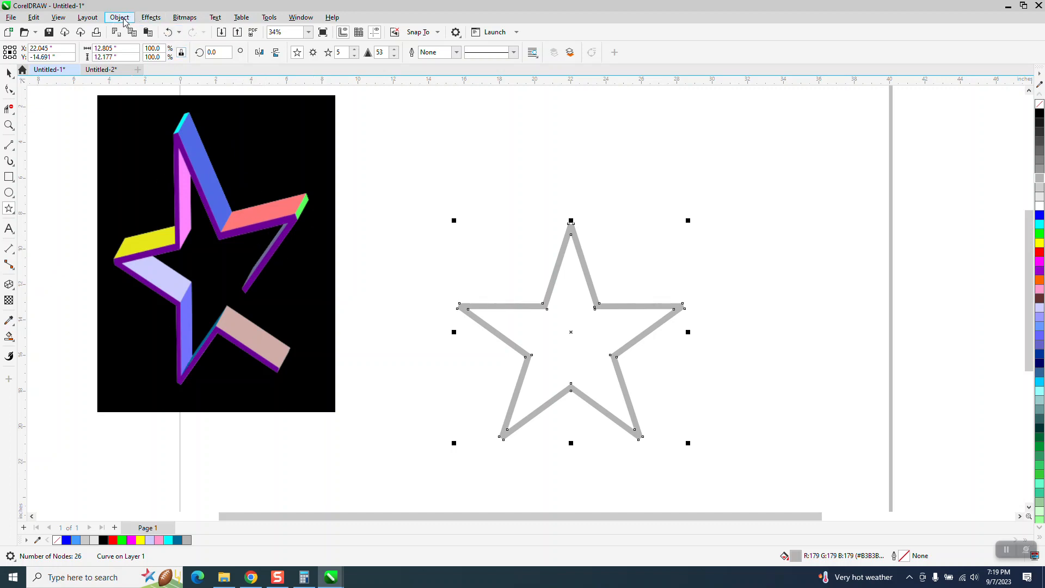
# Apply a Perspective effect and drag the top handle so the star leans backward.
pyautogui.click(119, 16)
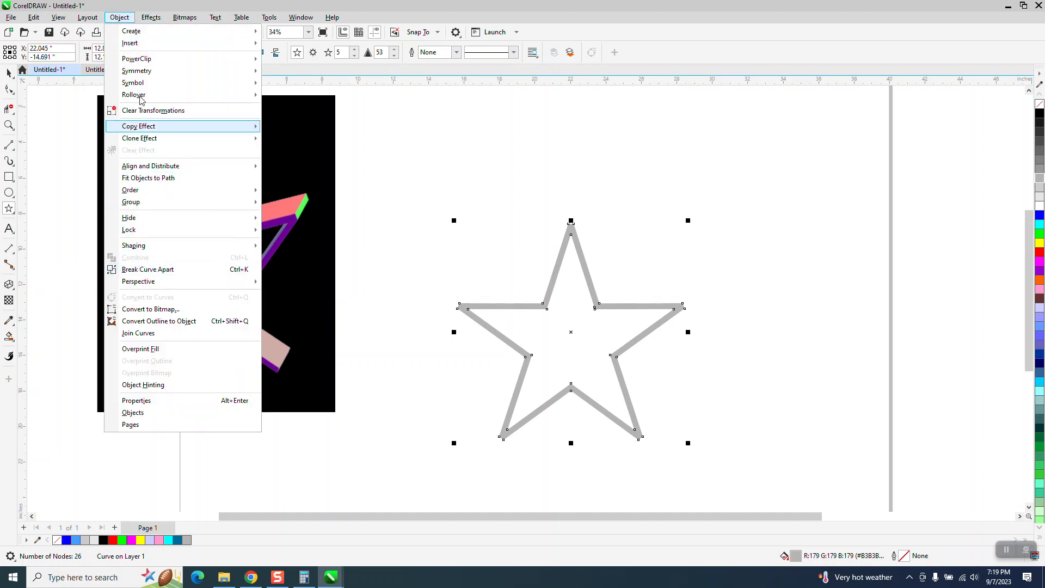
pyautogui.moveTo(141, 206)
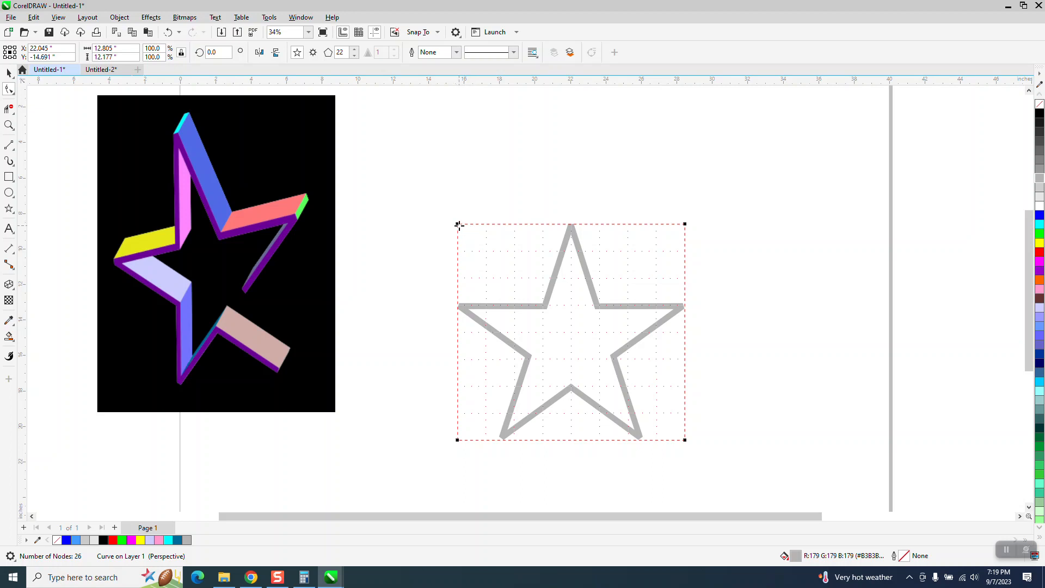
pyautogui.moveTo(456, 224); pyautogui.dragTo(440, 166)
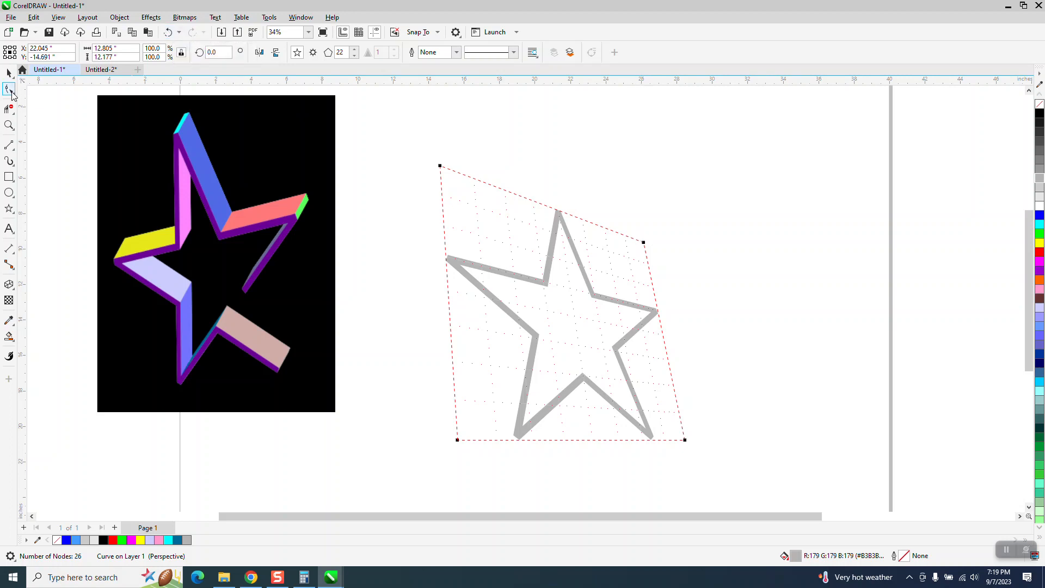
pyautogui.click(10, 91)
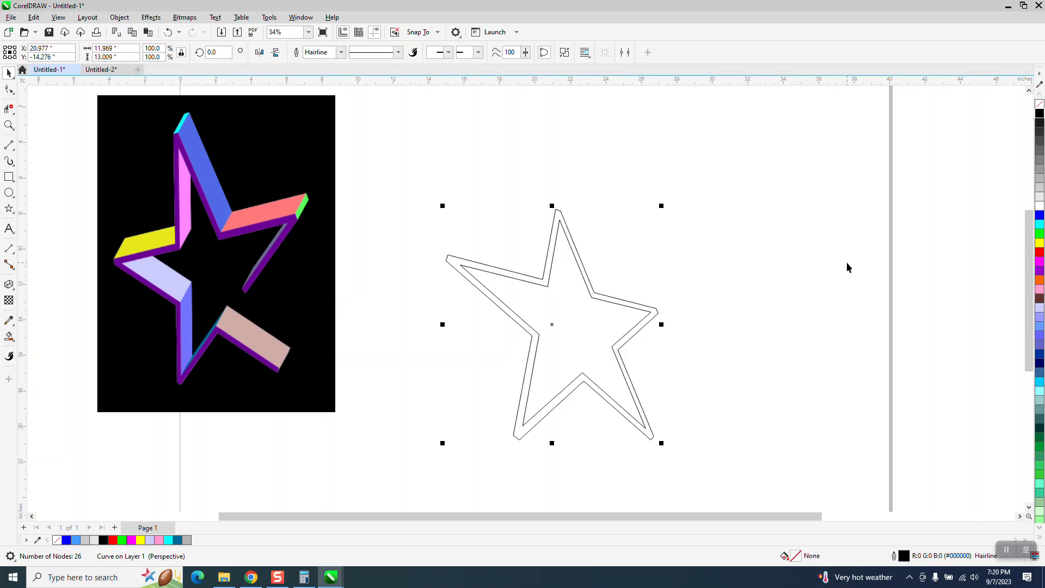
# Cut a gap in the star's lower arm with the Knife tool and fill the piece 20% Black.
pyautogui.click(10, 126)
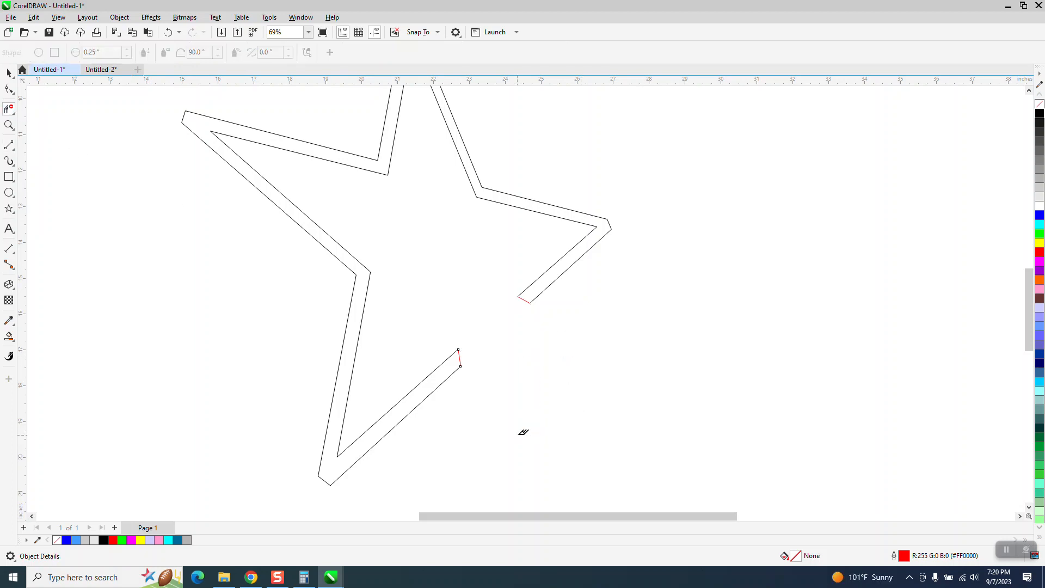
pyautogui.scroll(-3)
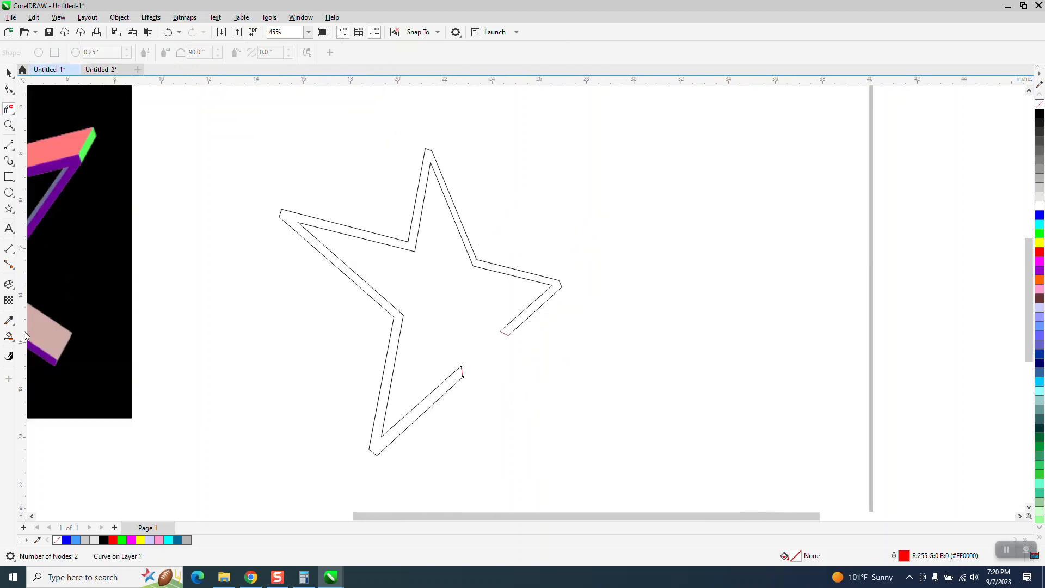
pyautogui.click(10, 335)
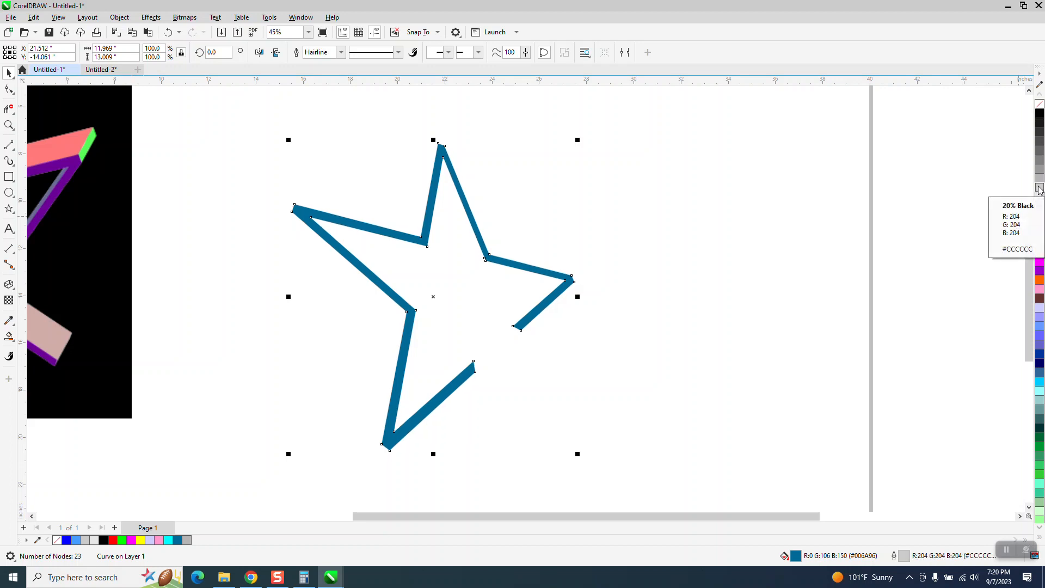
pyautogui.click(1037, 189)
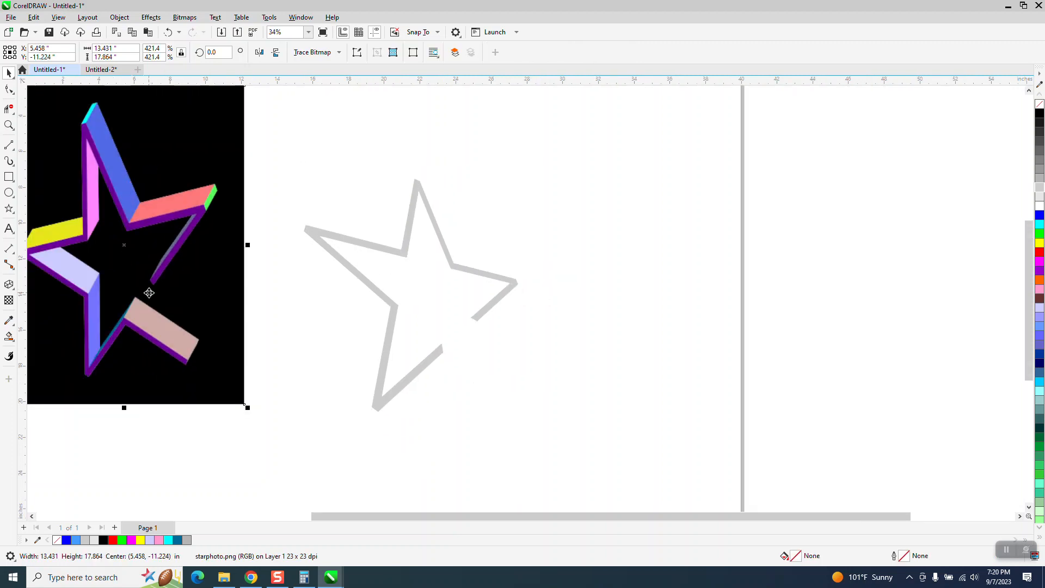
pyautogui.moveTo(450, 358)
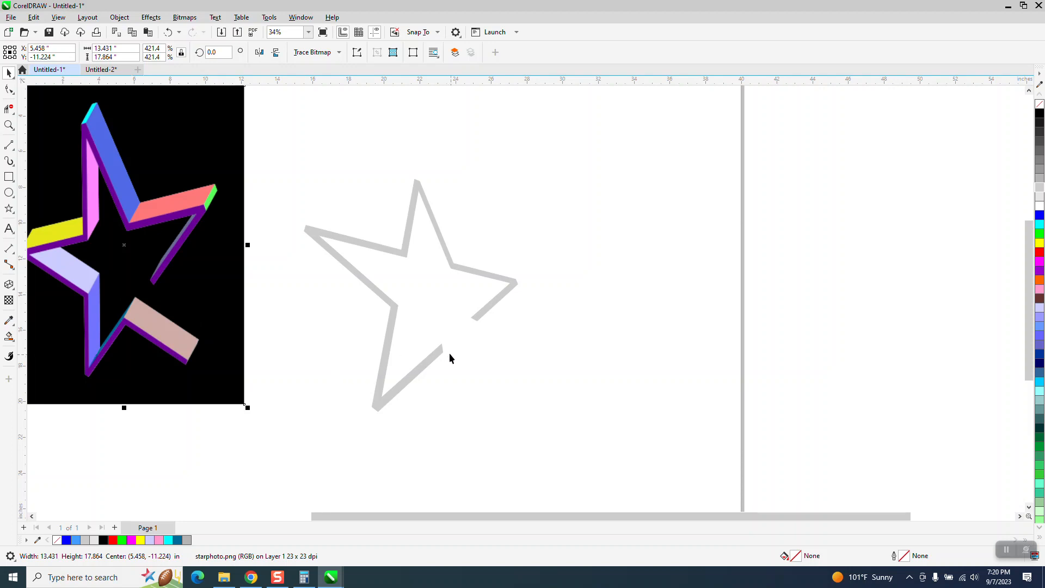
# Cut a second star piece open at its lower-right point and fill it 20% Black.
pyautogui.click(167, 32)
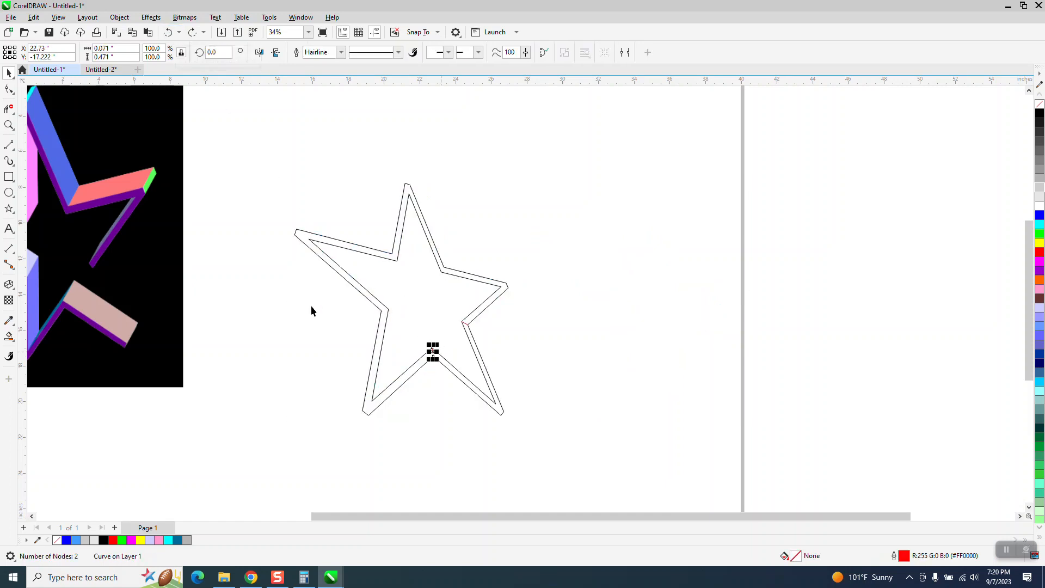
pyautogui.click(10, 125)
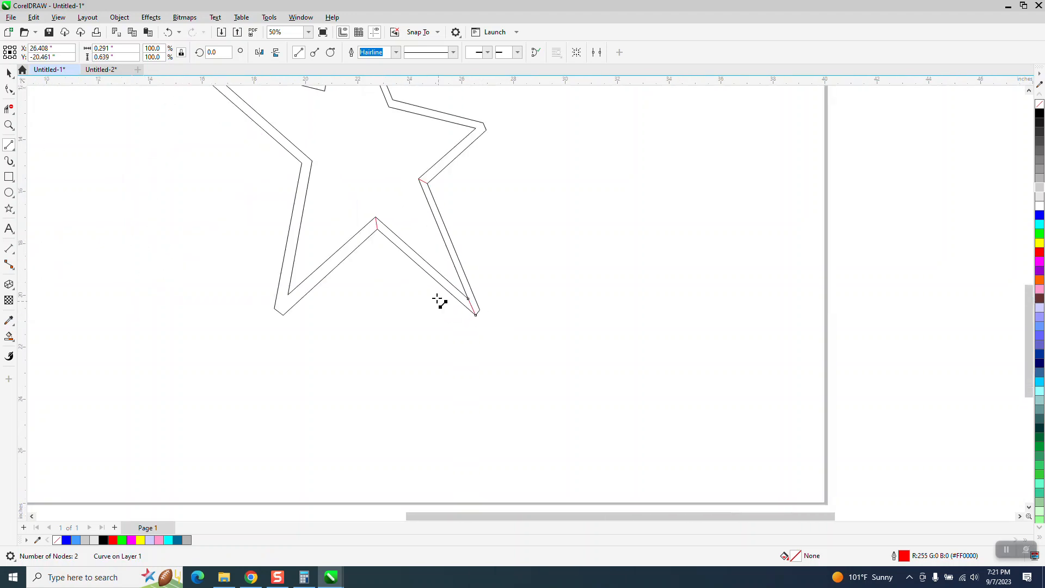
pyautogui.moveTo(37, 138)
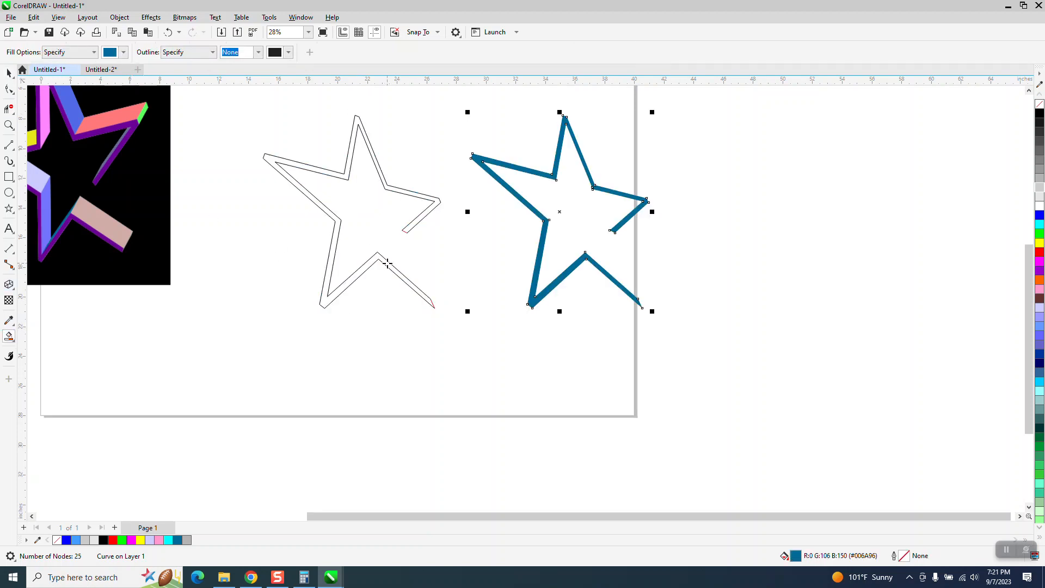
pyautogui.moveTo(1039, 188)
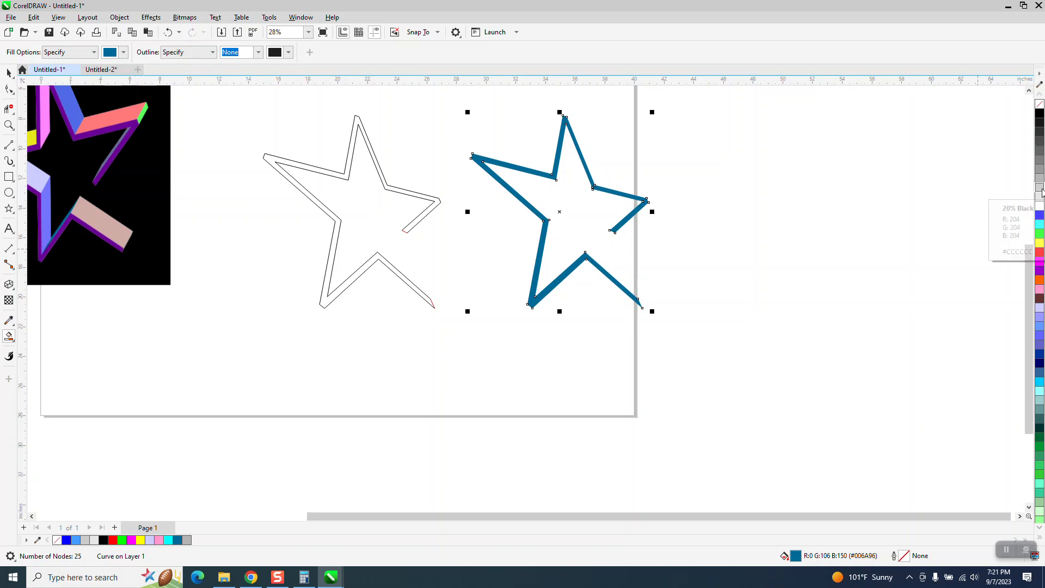
pyautogui.click(1037, 189)
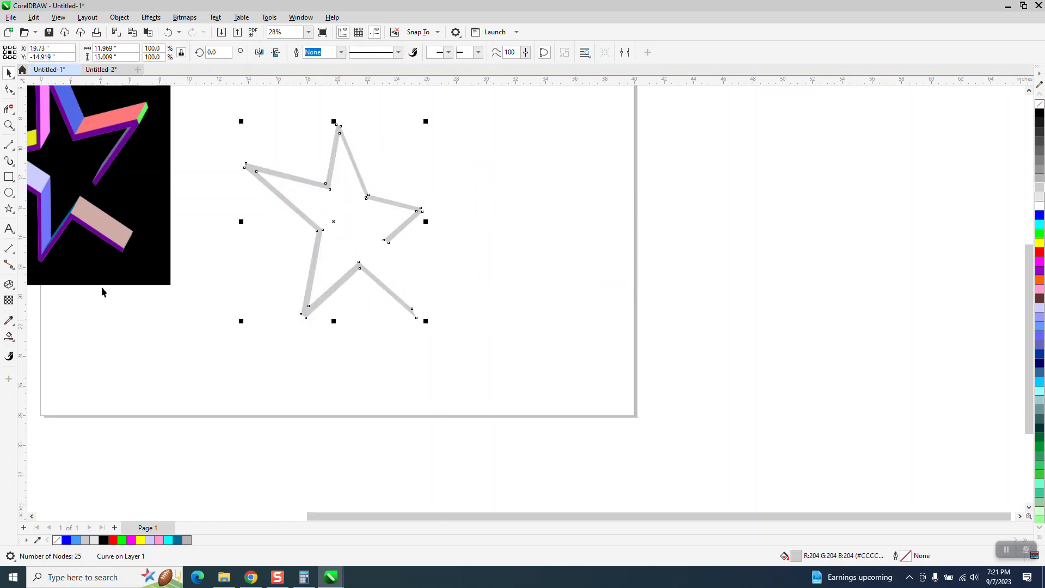
# Extrude the gray star piece and set the extrusion type to parallel (equal front and back).
pyautogui.click(9, 284)
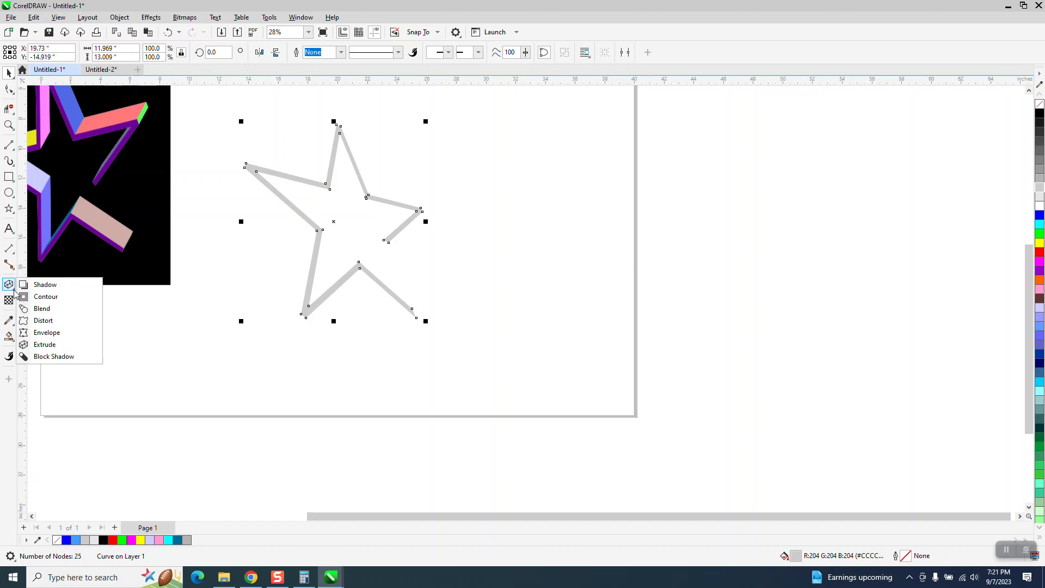
pyautogui.click(45, 344)
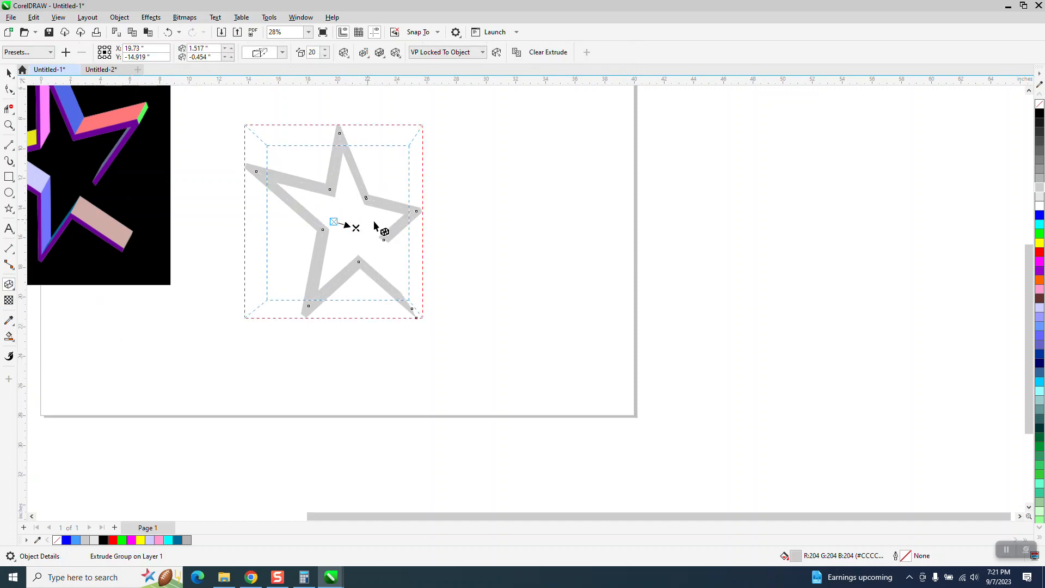
pyautogui.click(282, 52)
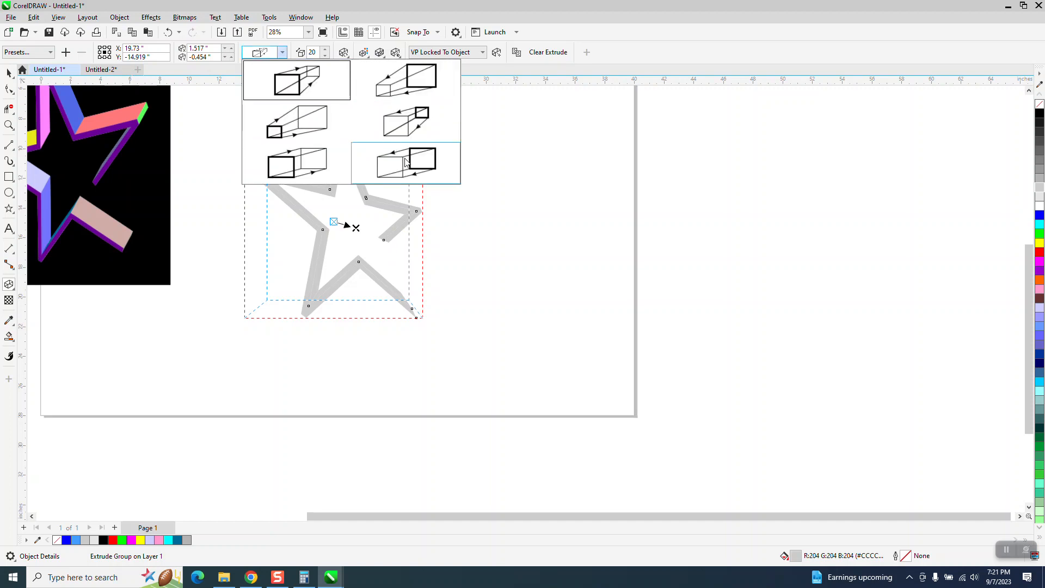
pyautogui.click(405, 162)
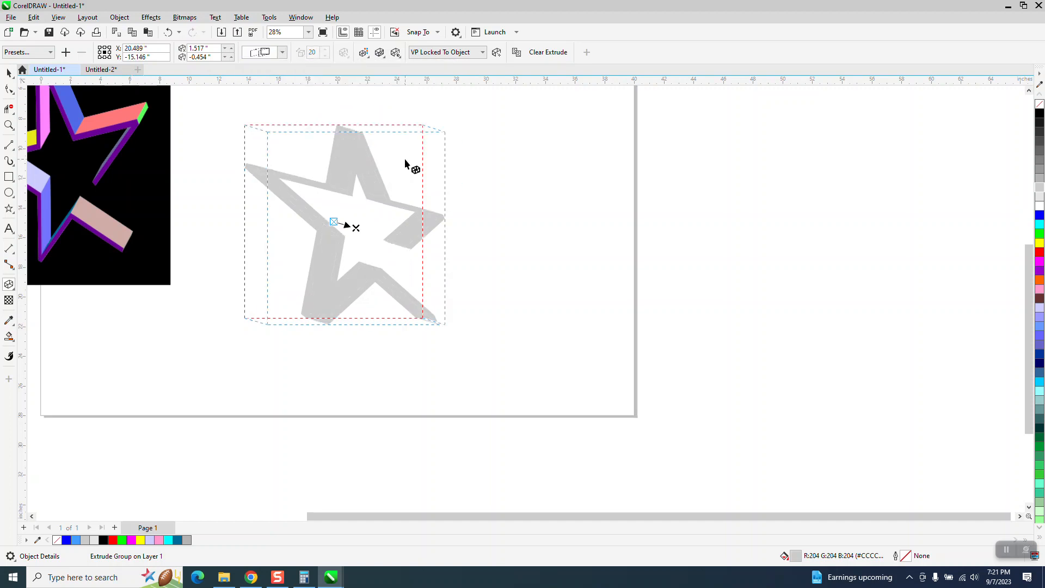
pyautogui.moveTo(414, 177)
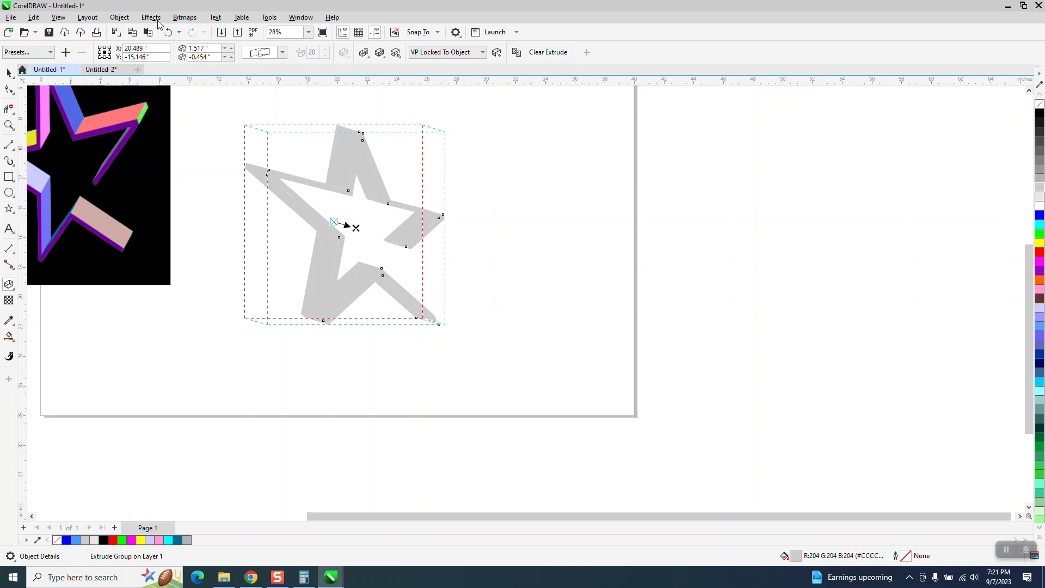
pyautogui.click(120, 16)
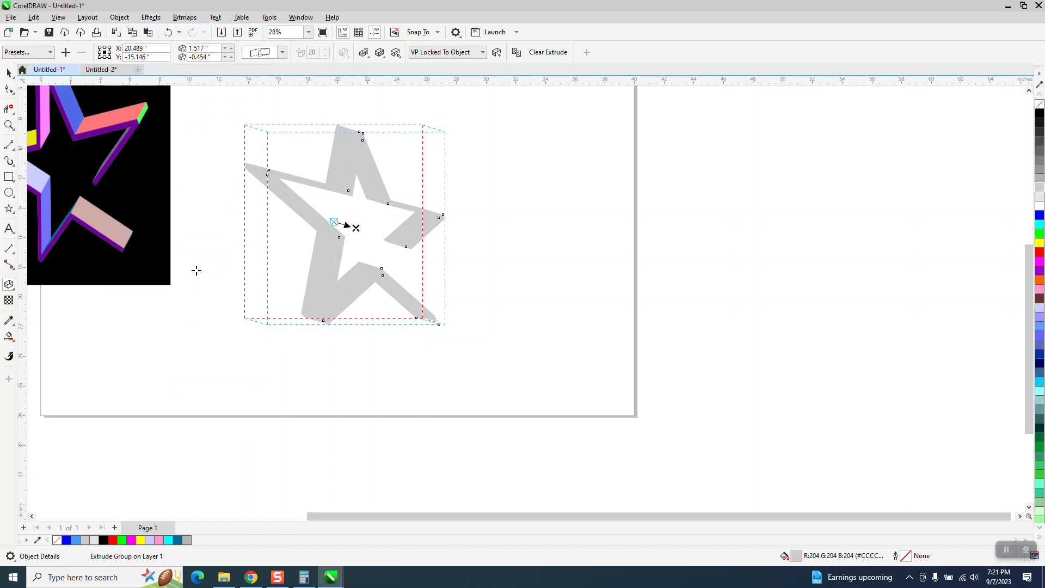
pyautogui.click(10, 72)
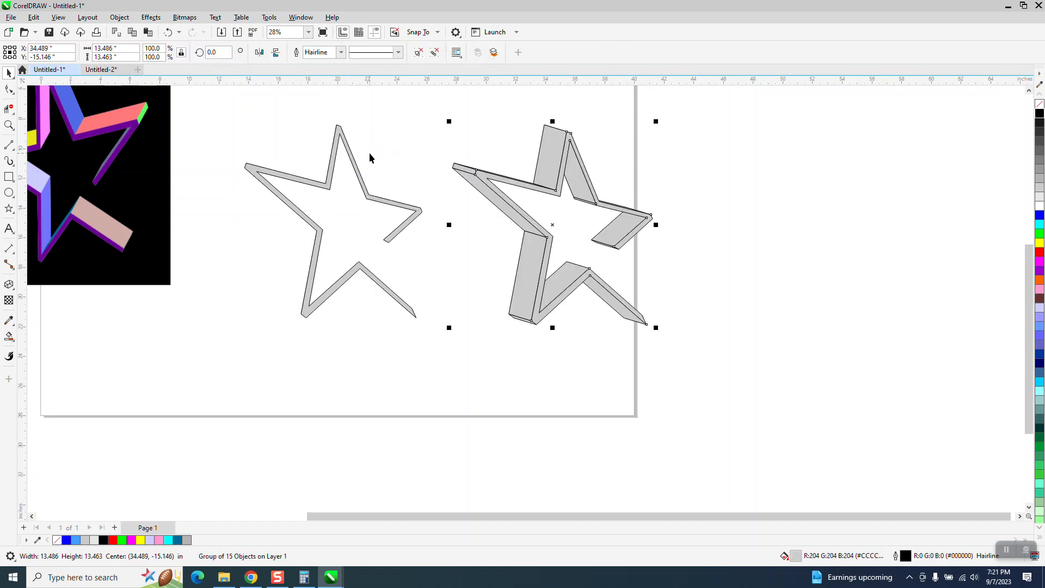
pyautogui.moveTo(500, 186)
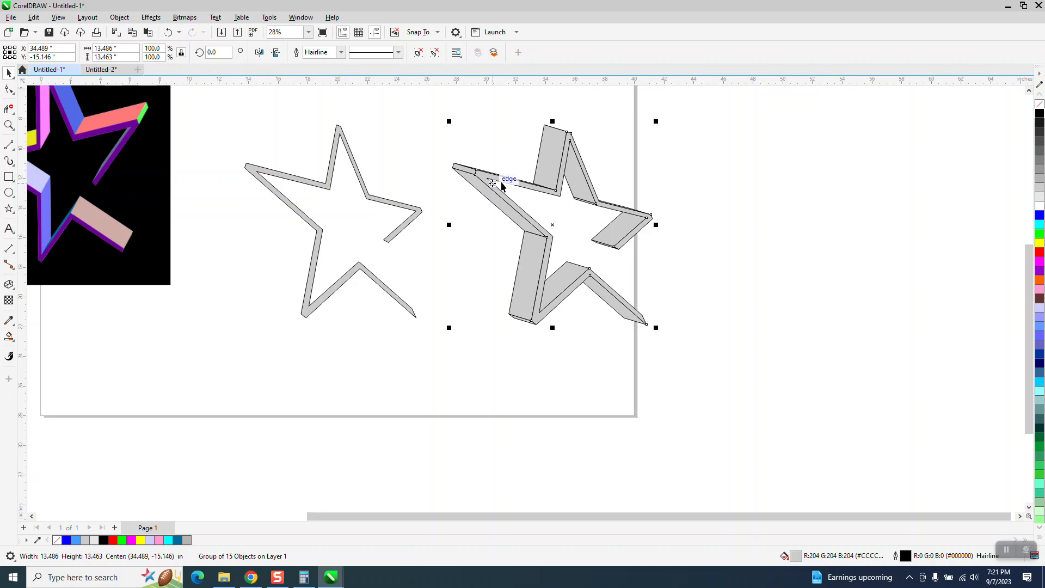
pyautogui.moveTo(397, 232)
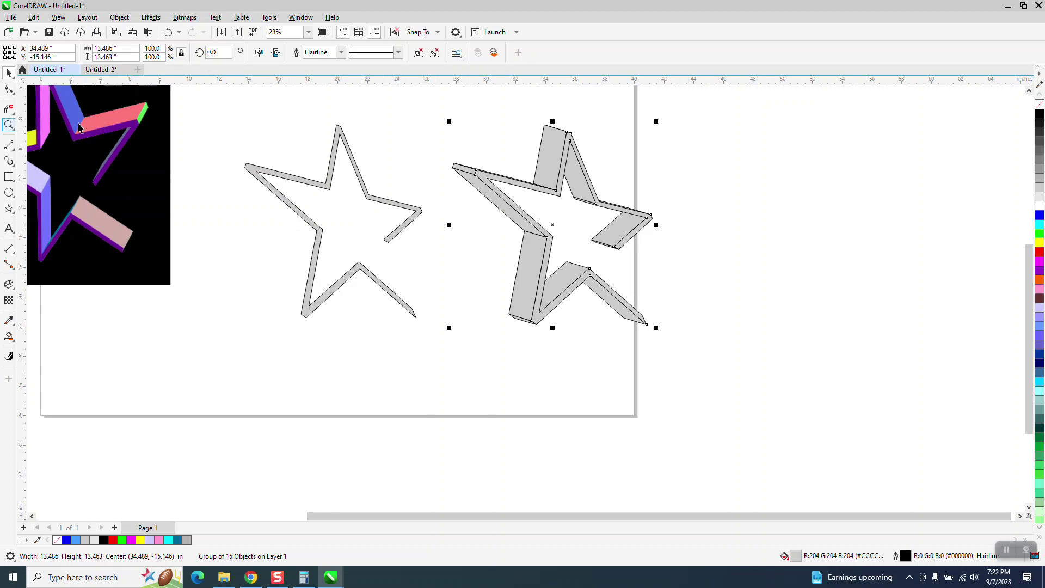
# Zoom in closely on the separated extruded star face pieces.
pyautogui.click(10, 125)
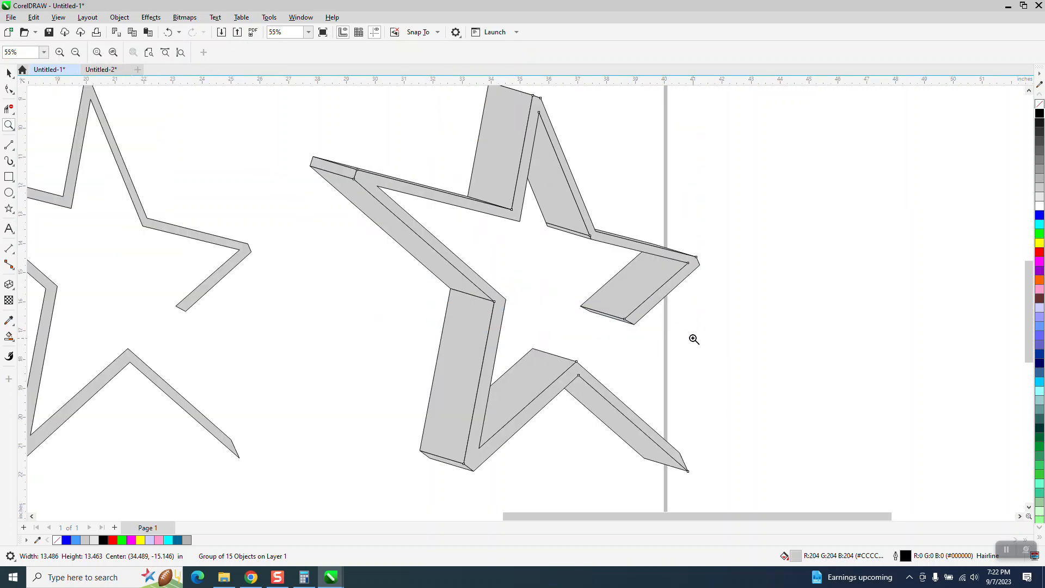
pyautogui.click(10, 176)
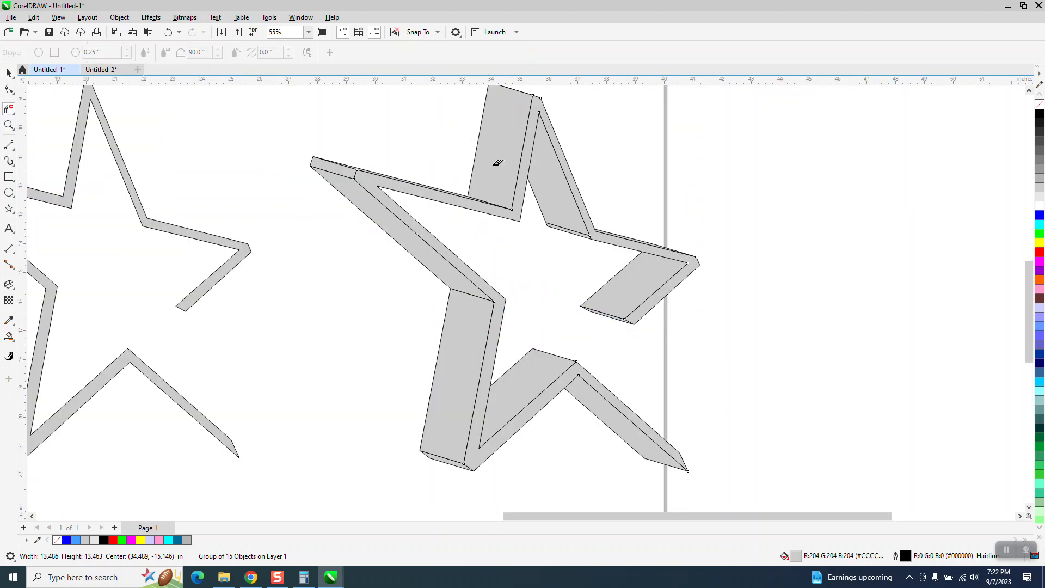
pyautogui.moveTo(569, 223)
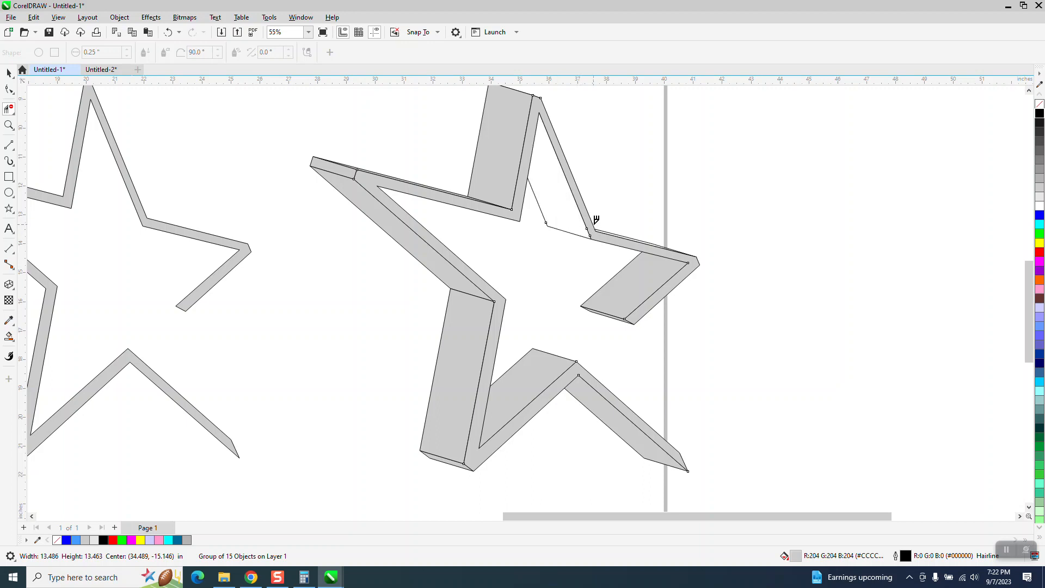
pyautogui.moveTo(695, 327)
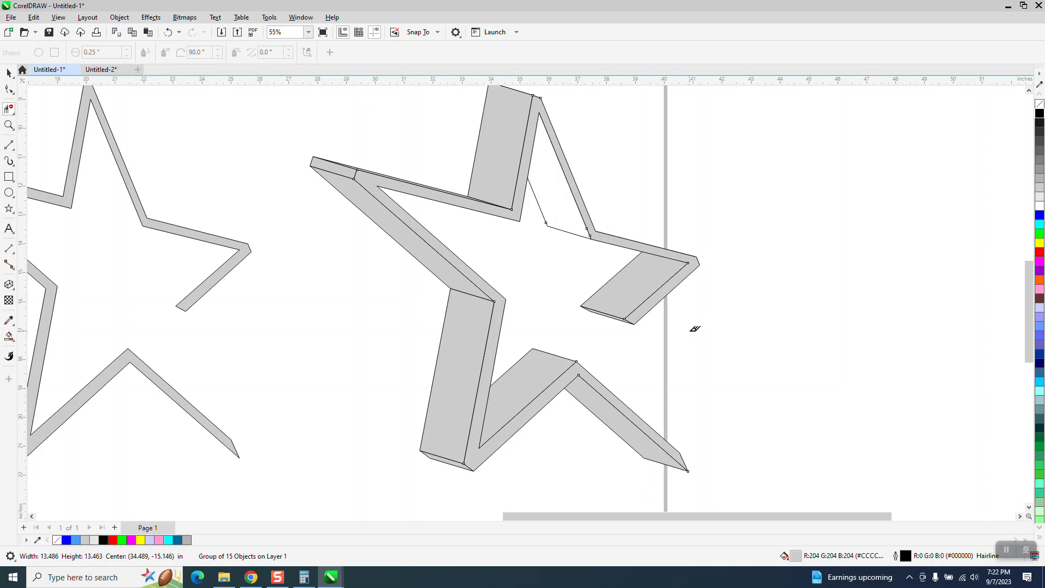
pyautogui.moveTo(407, 175)
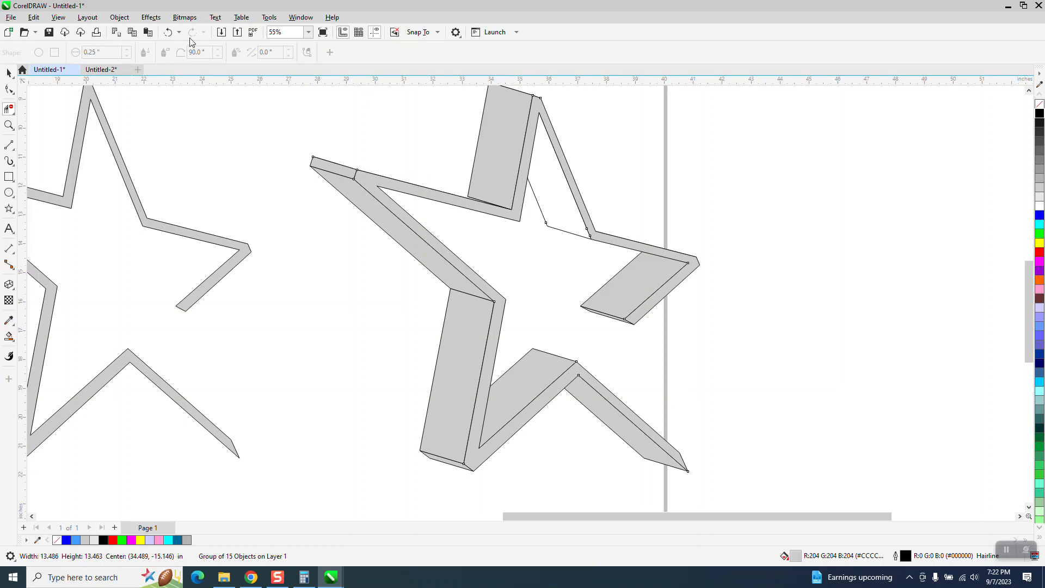
pyautogui.scroll(-3)
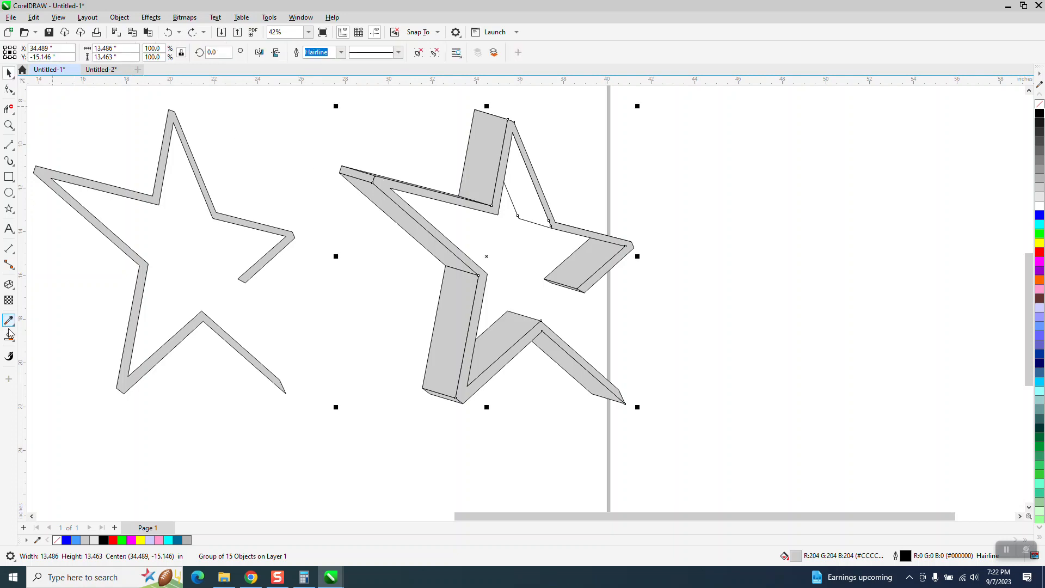
# Use Smart Fill with blue from the RGB palette to fill the right arm's side face.
pyautogui.click(39, 348)
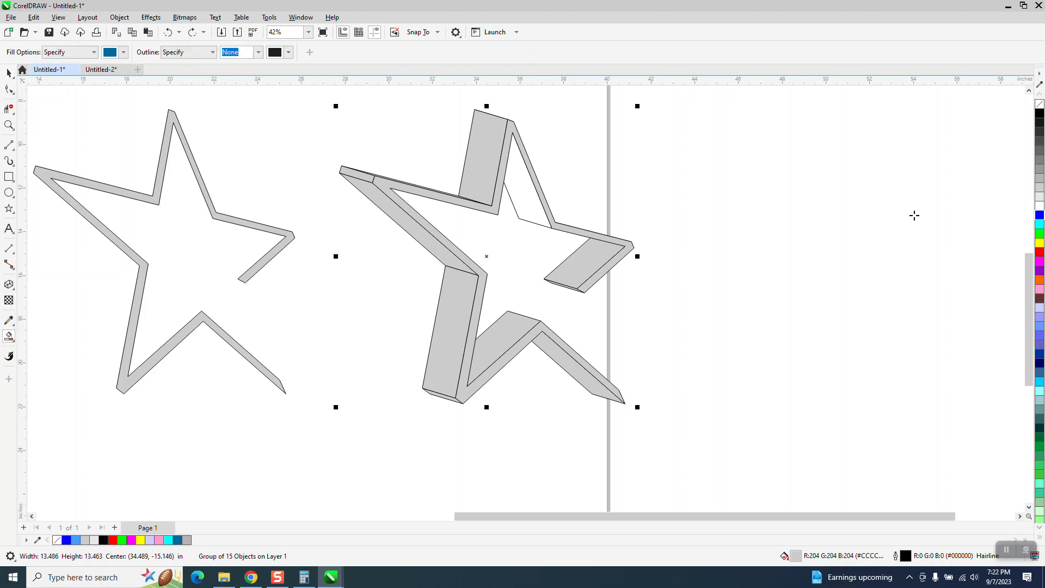
pyautogui.moveTo(738, 209)
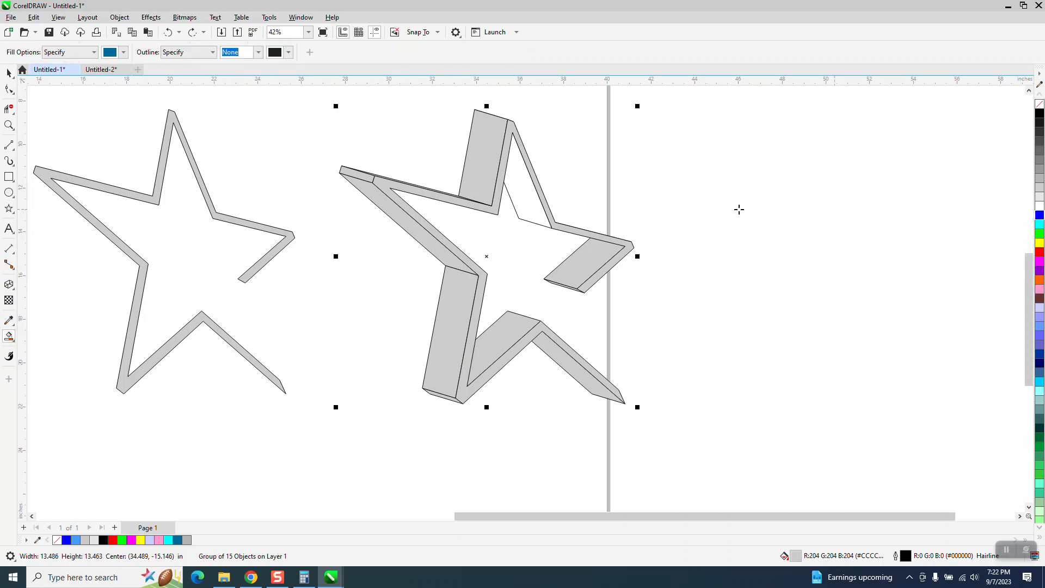
pyautogui.click(702, 226)
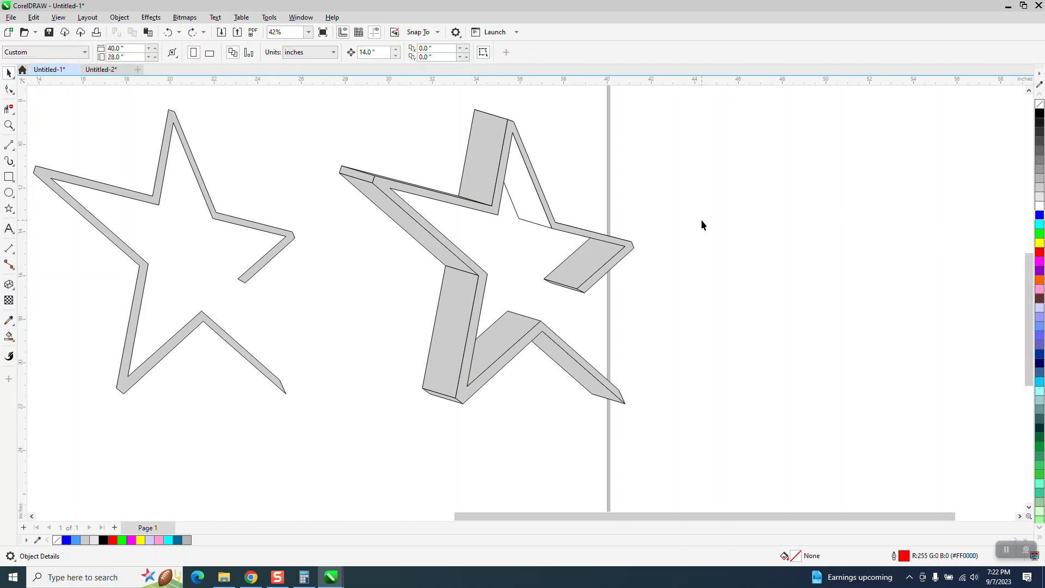
pyautogui.click(10, 336)
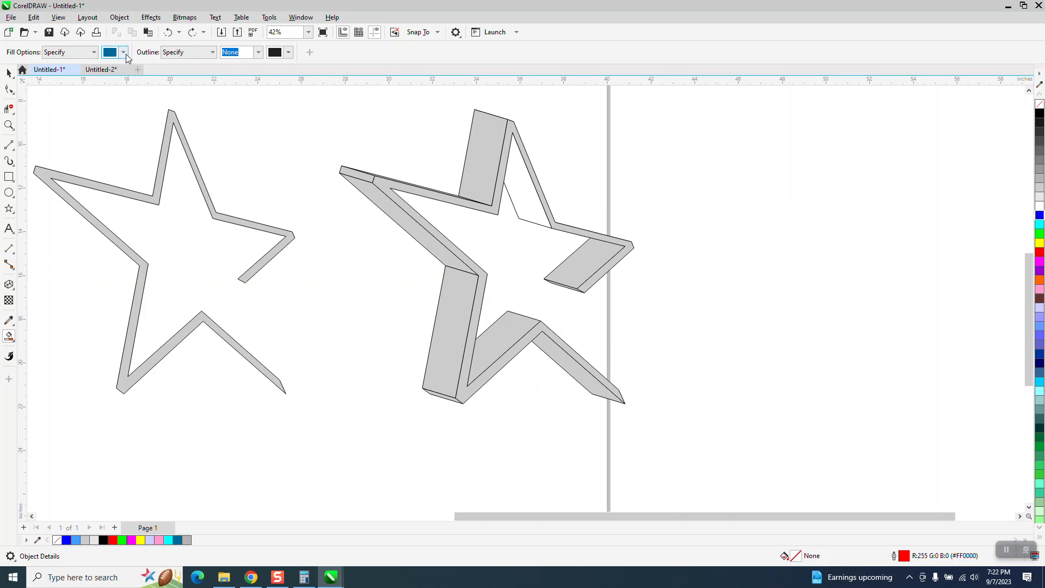
pyautogui.click(123, 53)
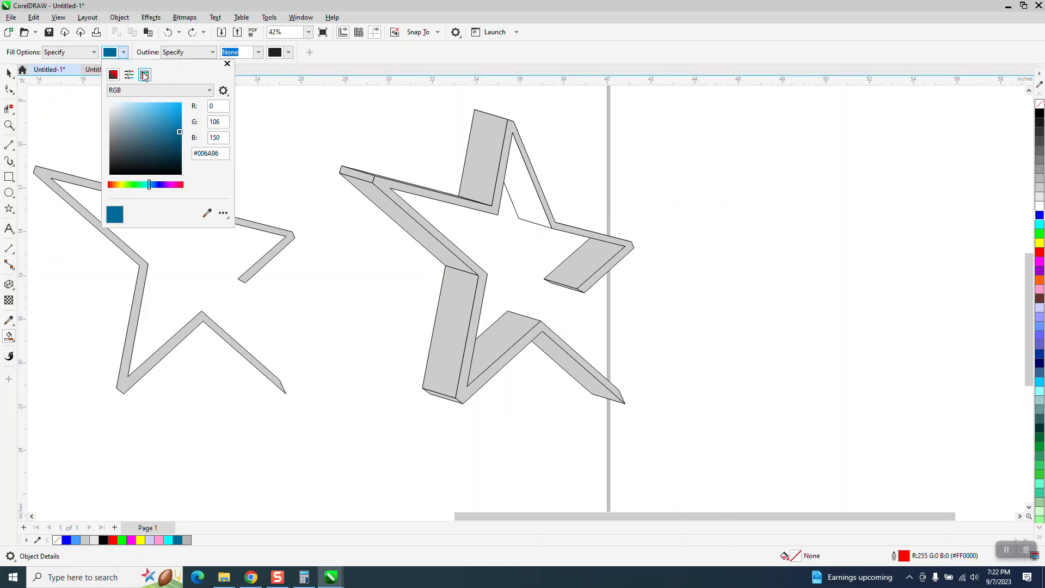
pyautogui.click(143, 74)
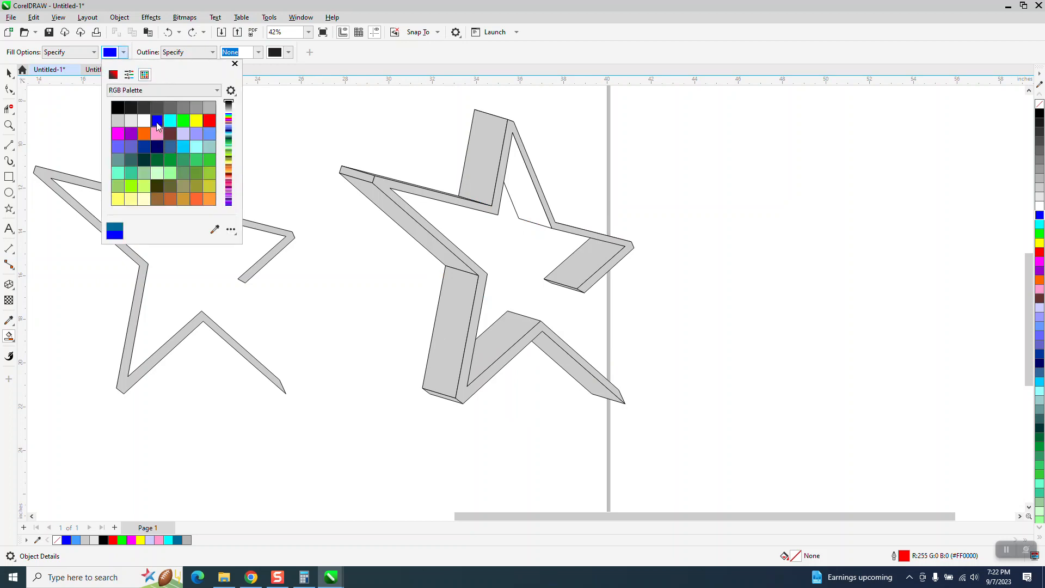
pyautogui.click(157, 121)
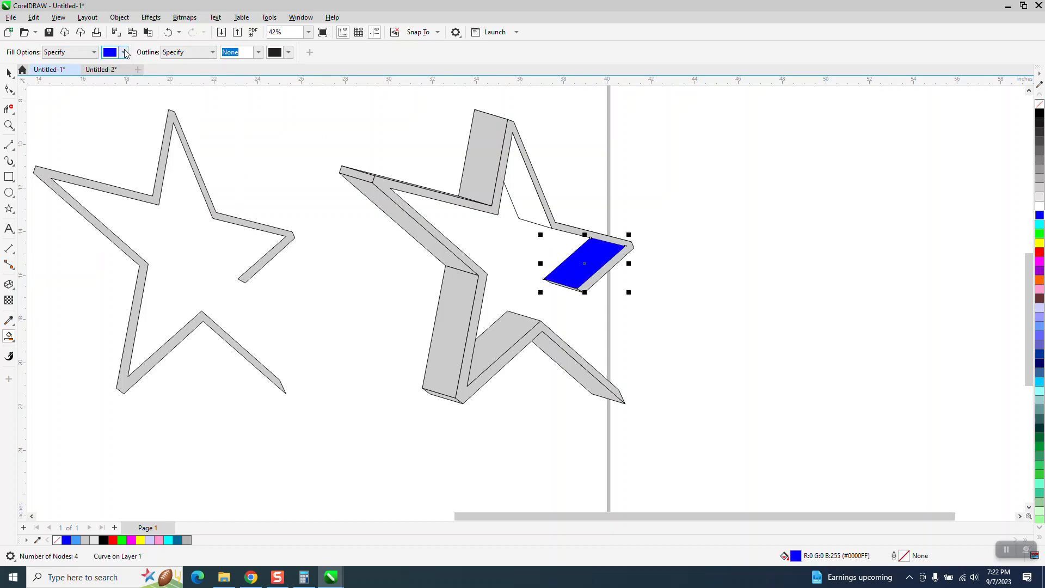
# Fill the top arm's faces cyan and green, then pick red for the next face.
pyautogui.click(123, 53)
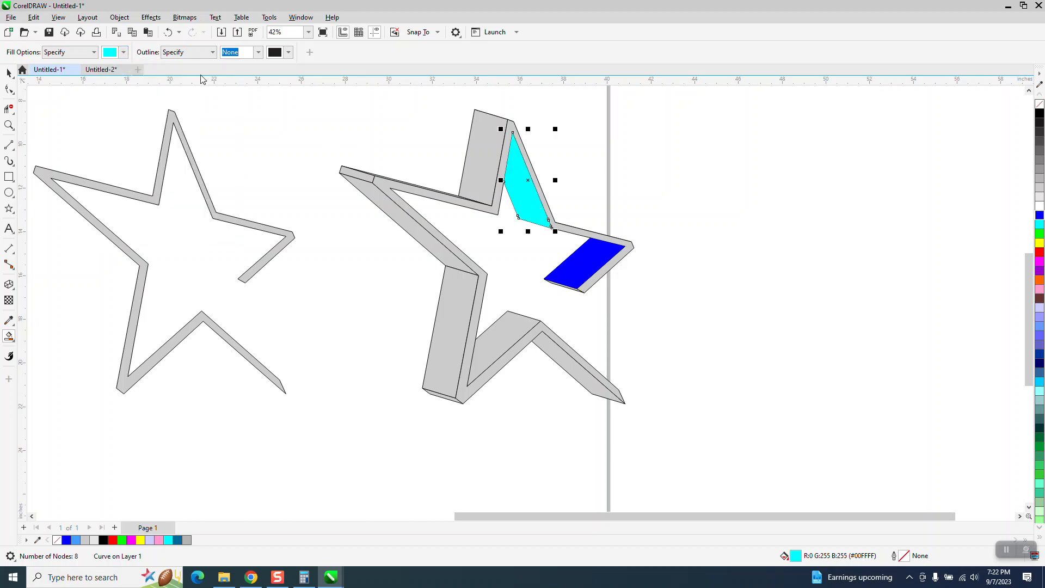
pyautogui.click(123, 52)
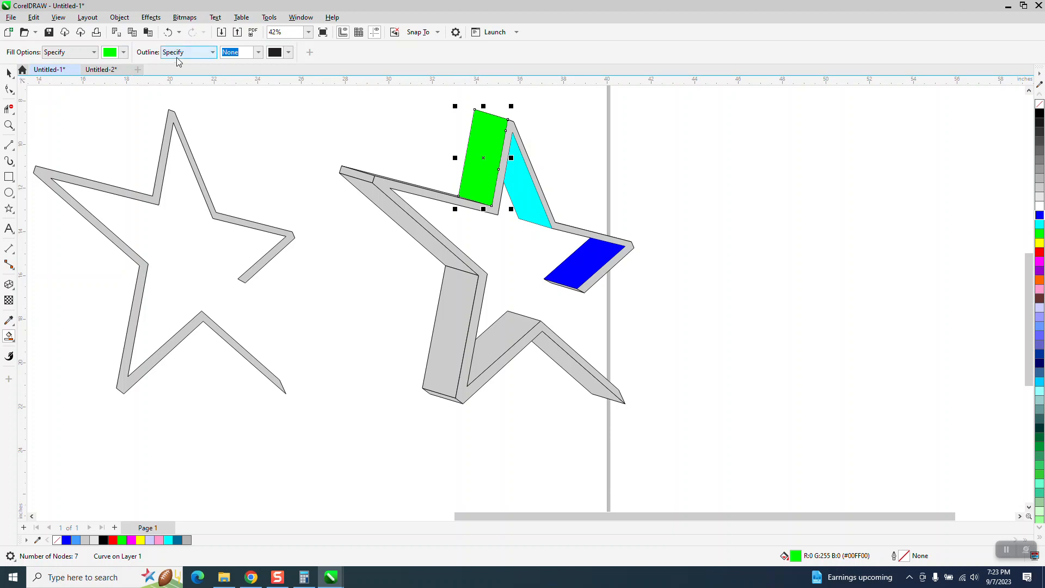
pyautogui.click(123, 52)
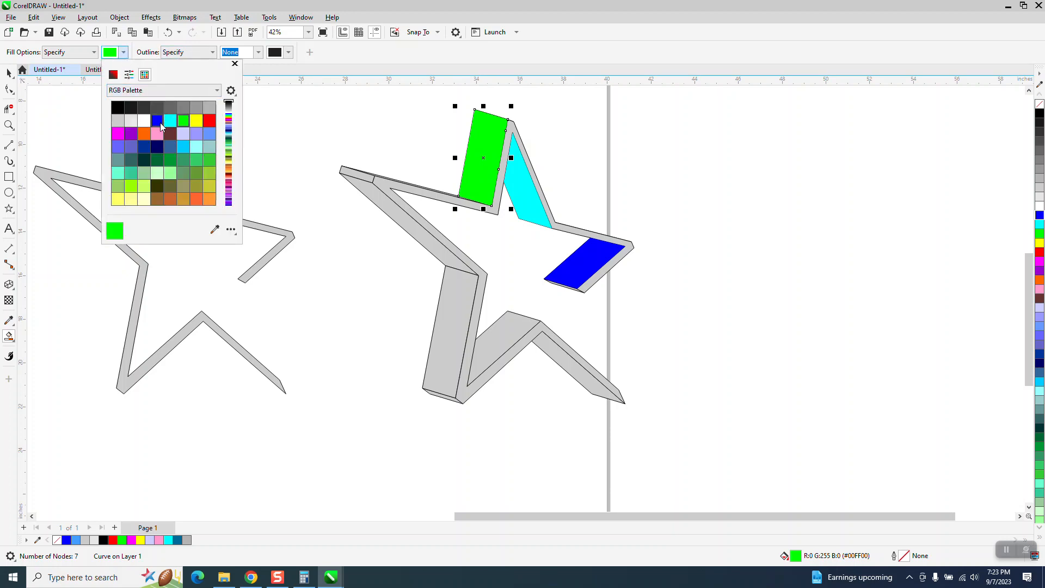
pyautogui.click(209, 120)
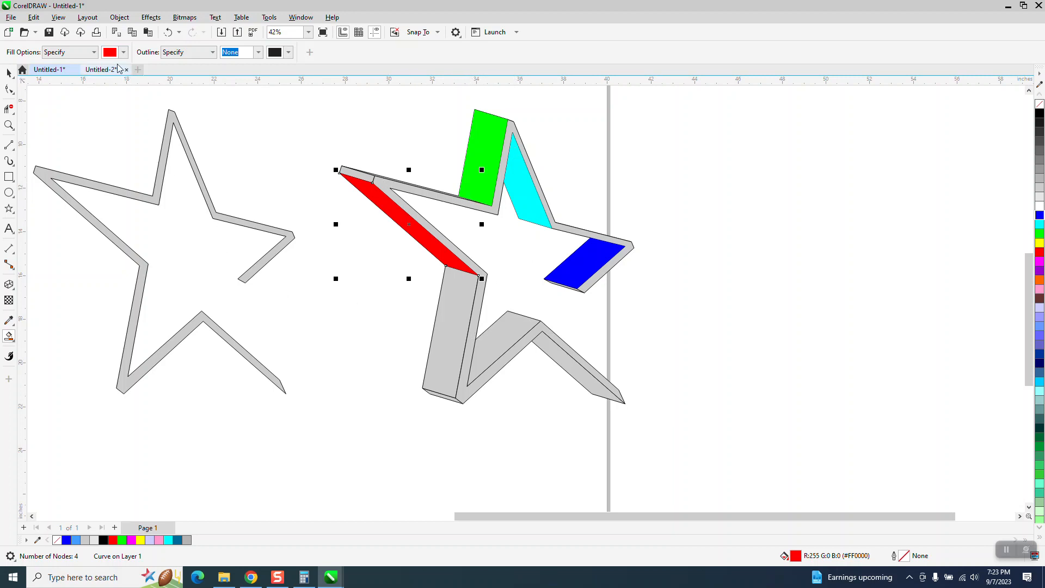
# Fill further side faces with pink, light blue and orange.
pyautogui.click(123, 52)
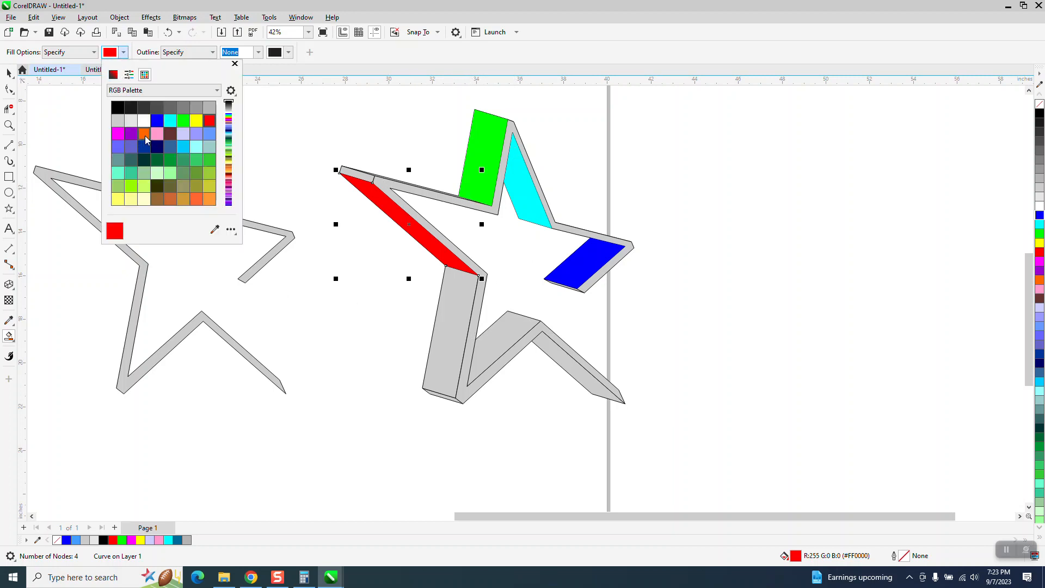
pyautogui.click(145, 133)
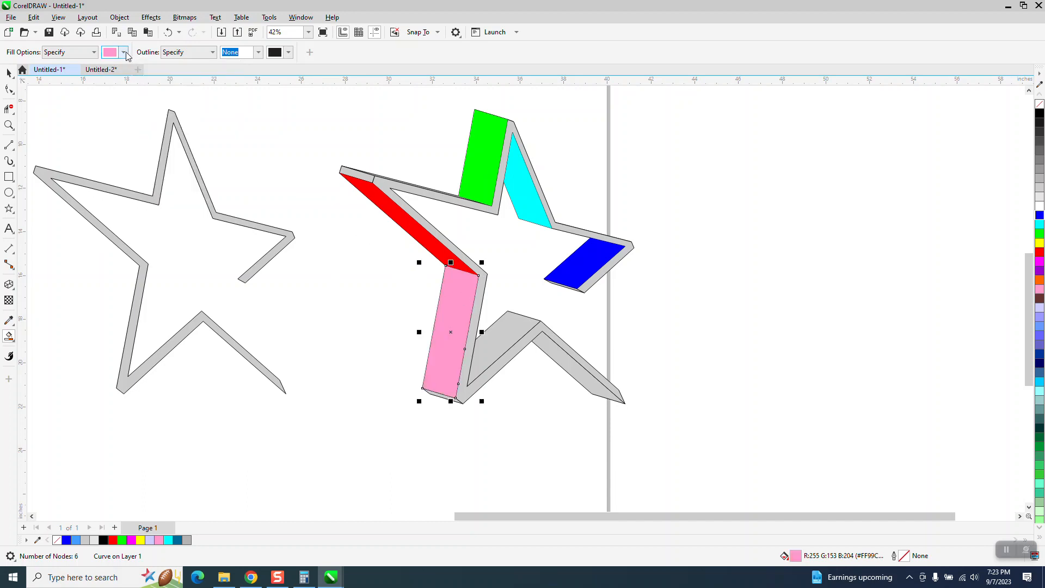
pyautogui.click(123, 52)
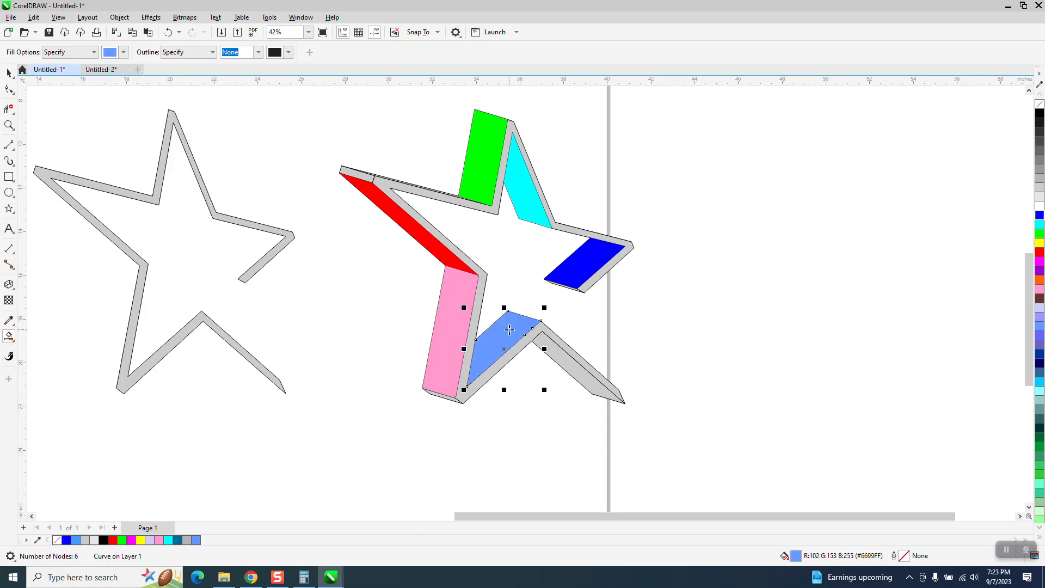
pyautogui.click(123, 53)
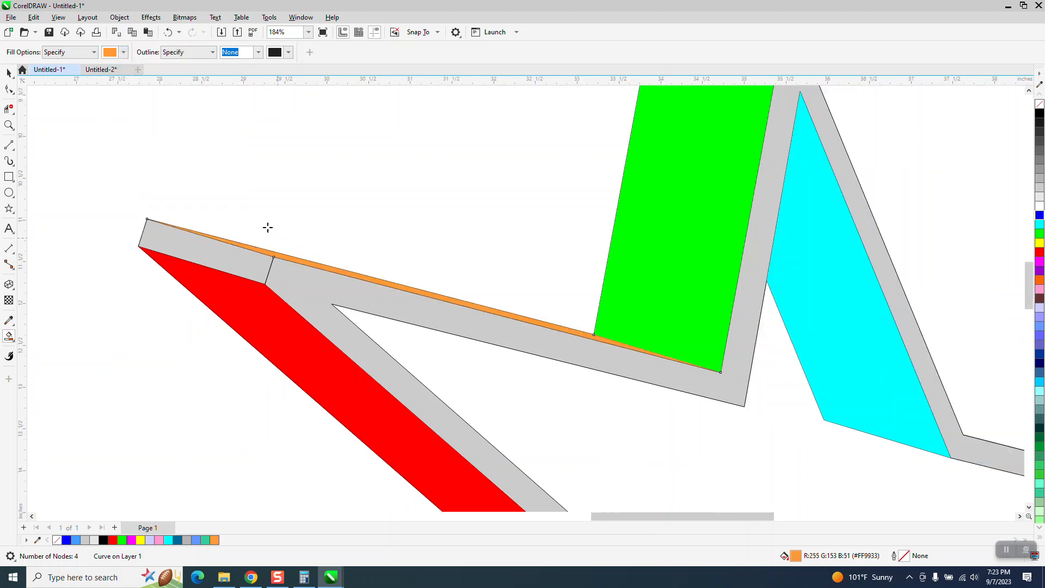
# Fill the star's small end faces black and select the plain outline star for deletion.
pyautogui.scroll(-3)
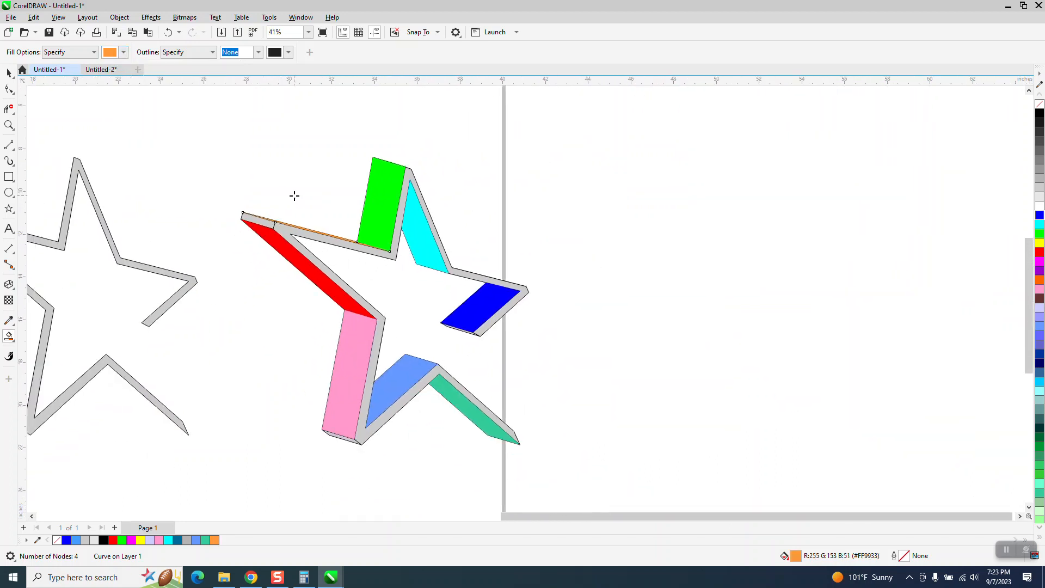
pyautogui.click(123, 53)
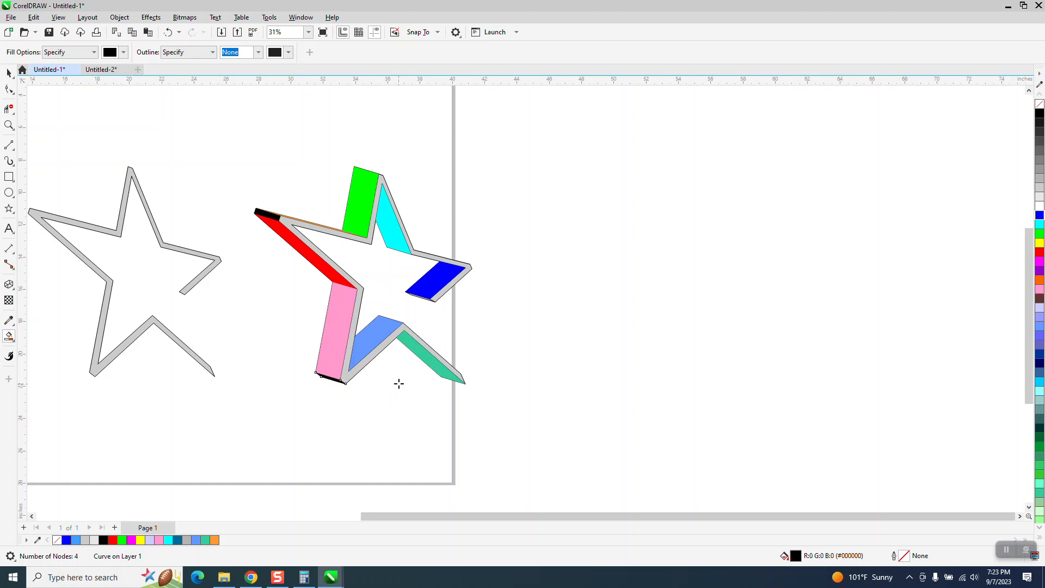
pyautogui.click(10, 124)
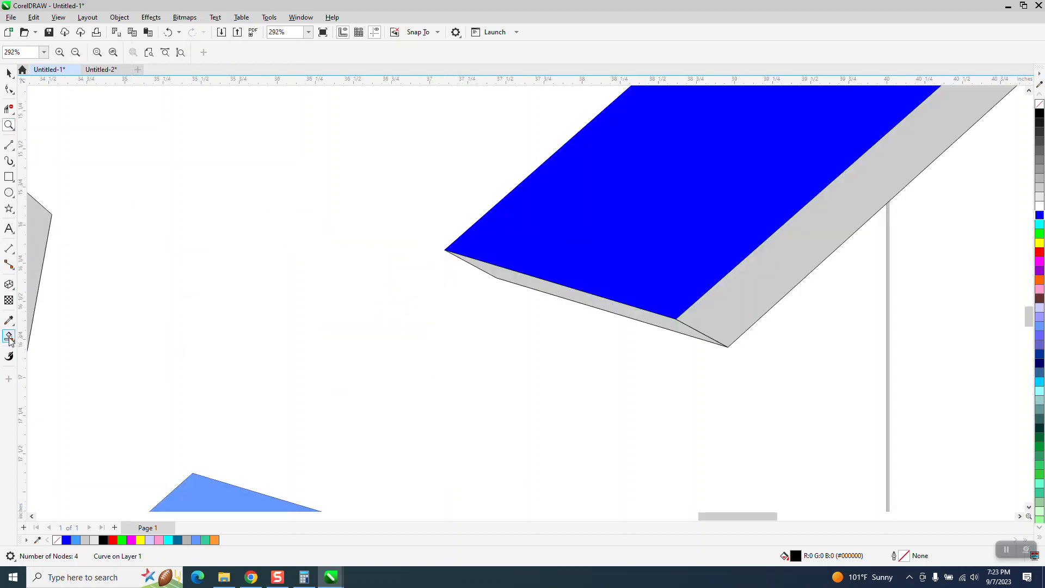
pyautogui.click(10, 335)
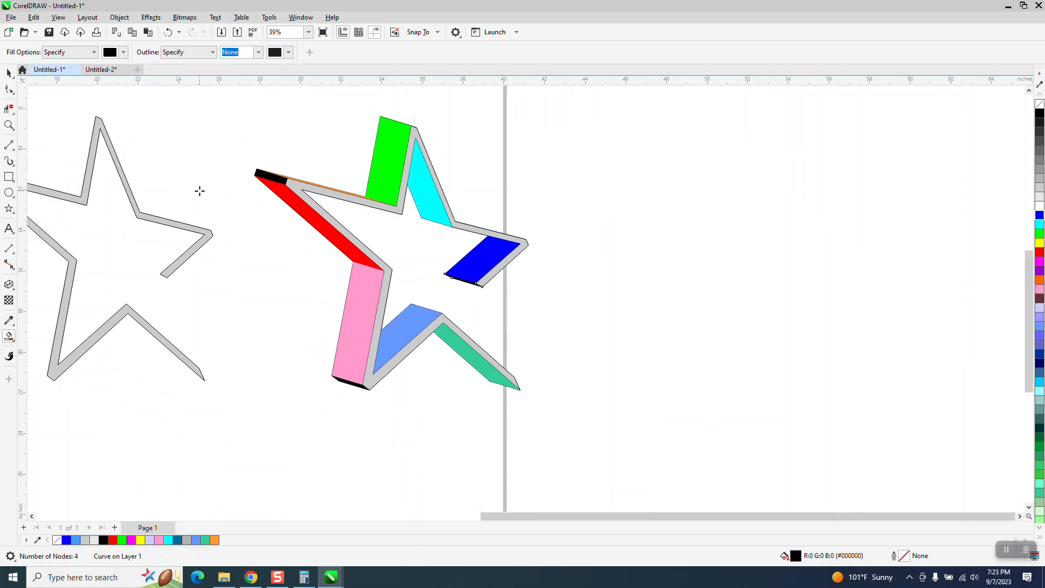
pyautogui.click(474, 263)
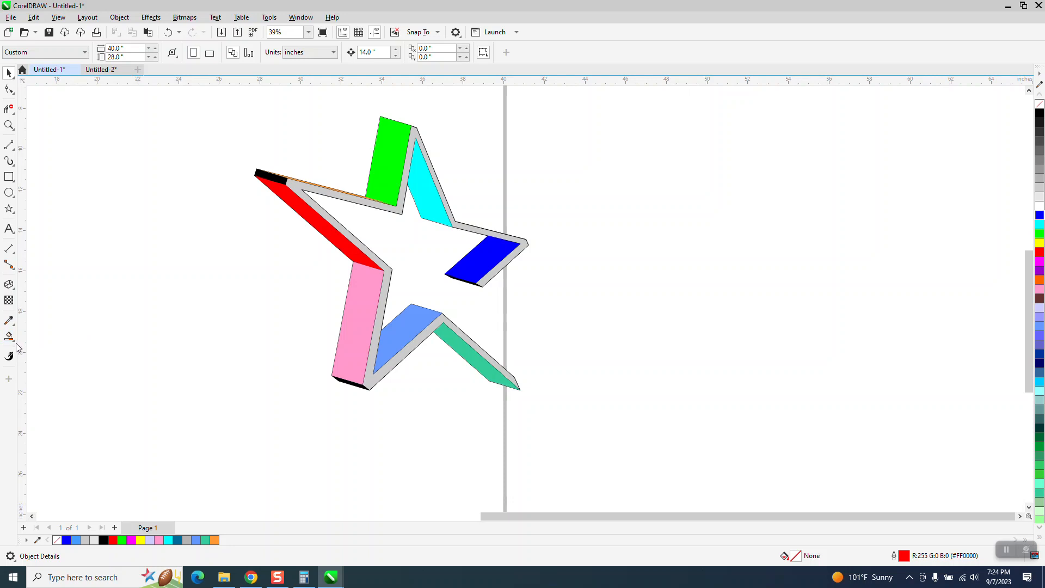
# Fill the star's front face purple and draw a thin rectangle around the star.
pyautogui.click(10, 337)
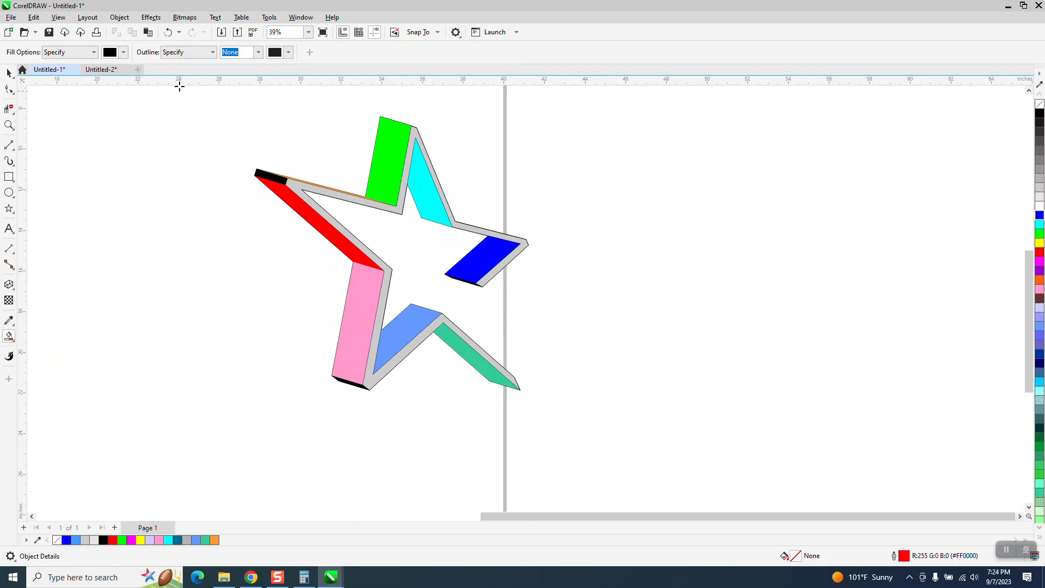
pyautogui.click(123, 52)
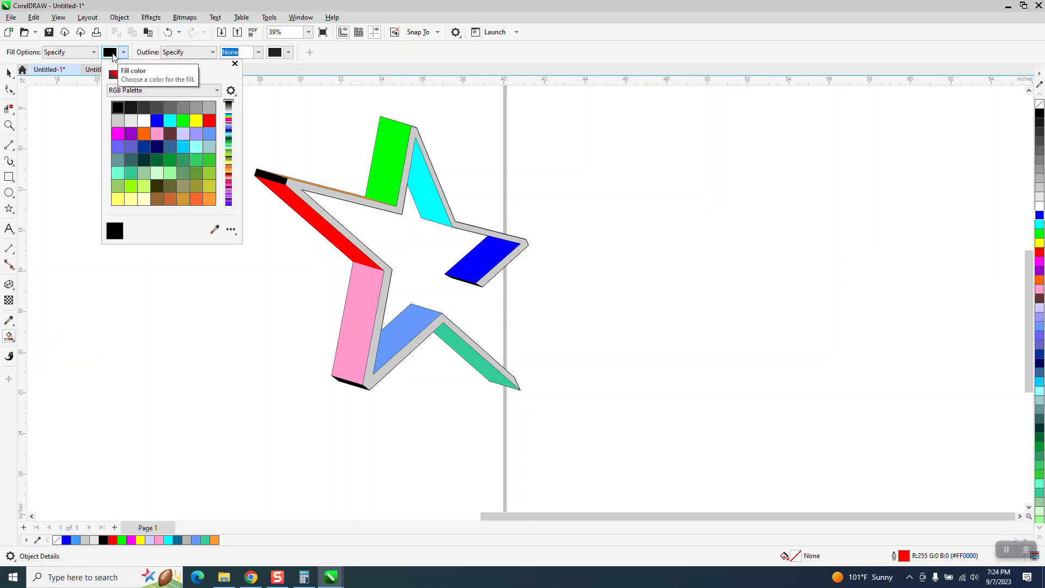
pyautogui.moveTo(144, 101)
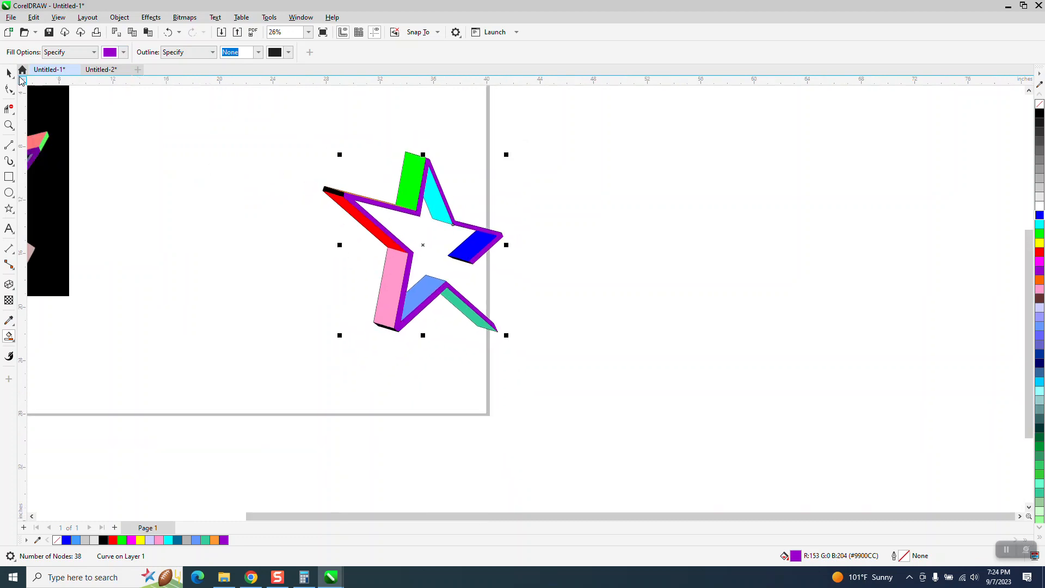
pyautogui.click(10, 90)
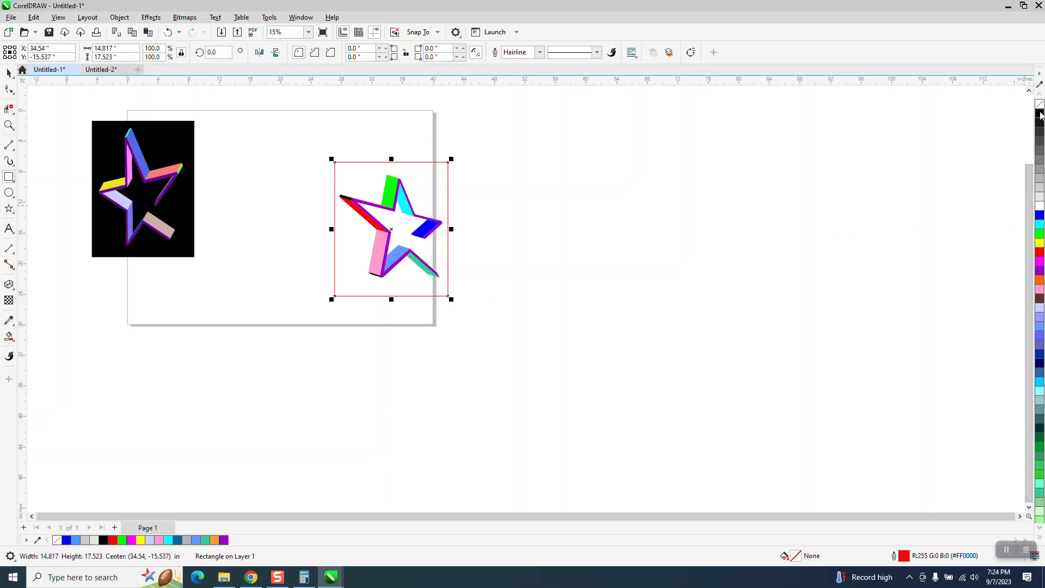
# Fill the surrounding rectangle black so it sits behind the second star.
pyautogui.click(119, 16)
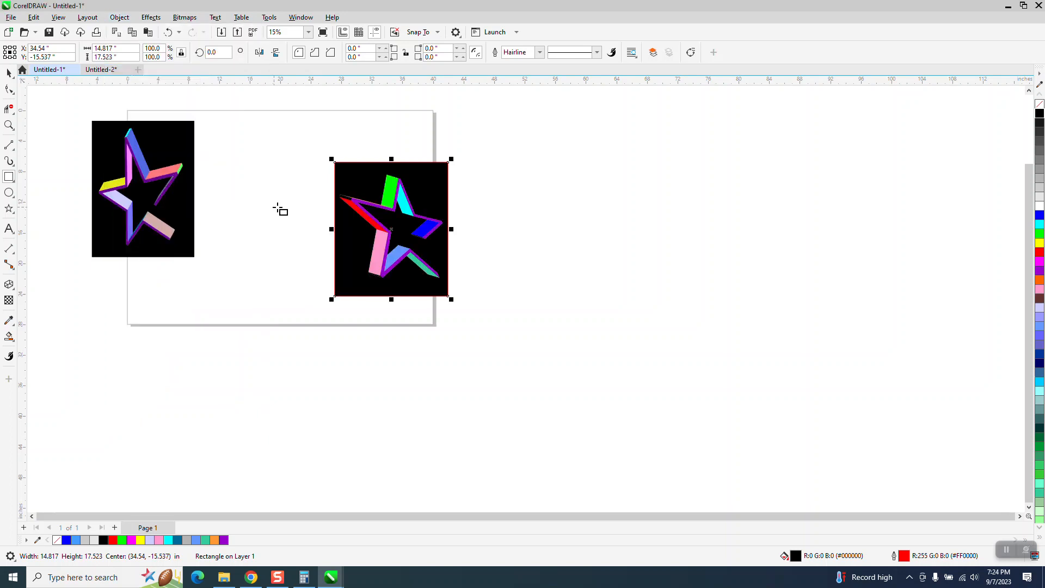
pyautogui.click(10, 125)
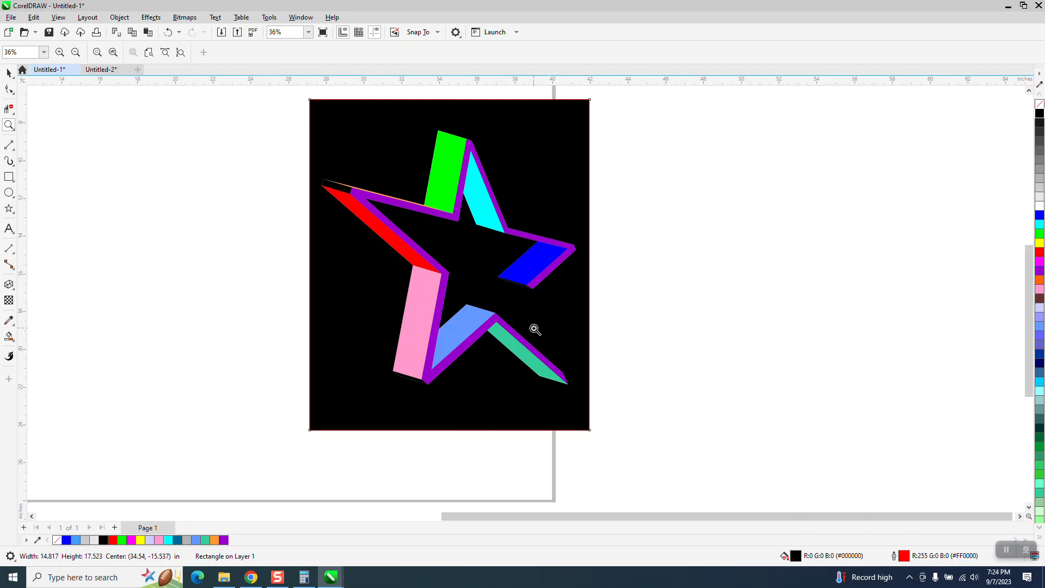
pyautogui.moveTo(16, 79)
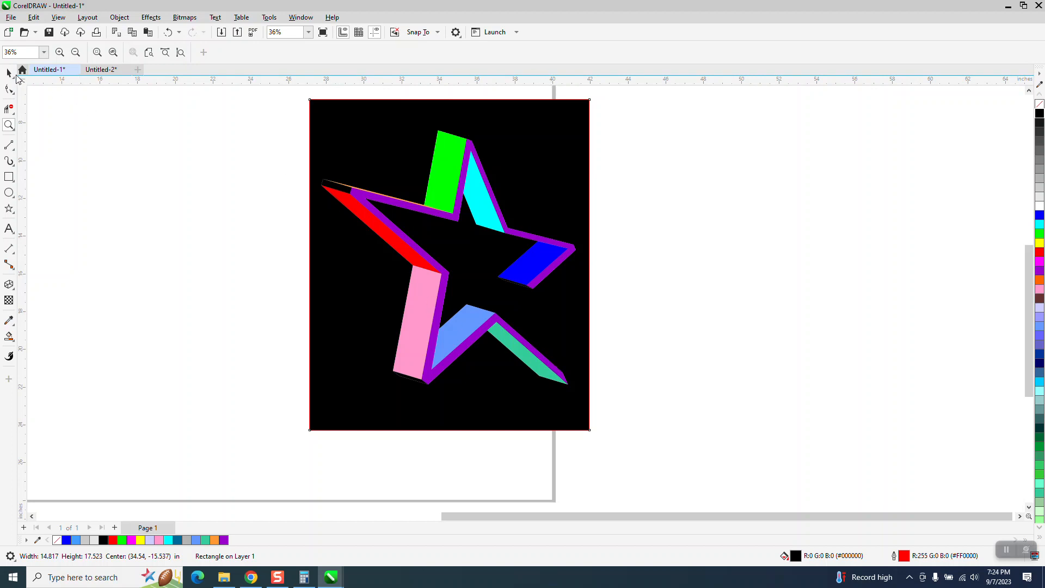
pyautogui.click(346, 190)
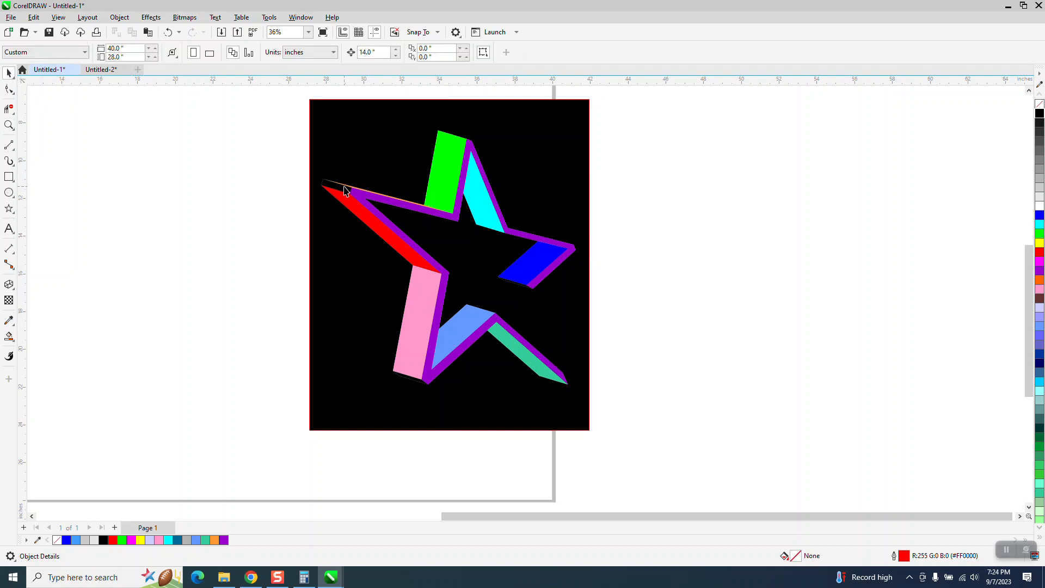
# Fill the star's small top-left tip face cyan and view both stars on the page.
pyautogui.click(342, 189)
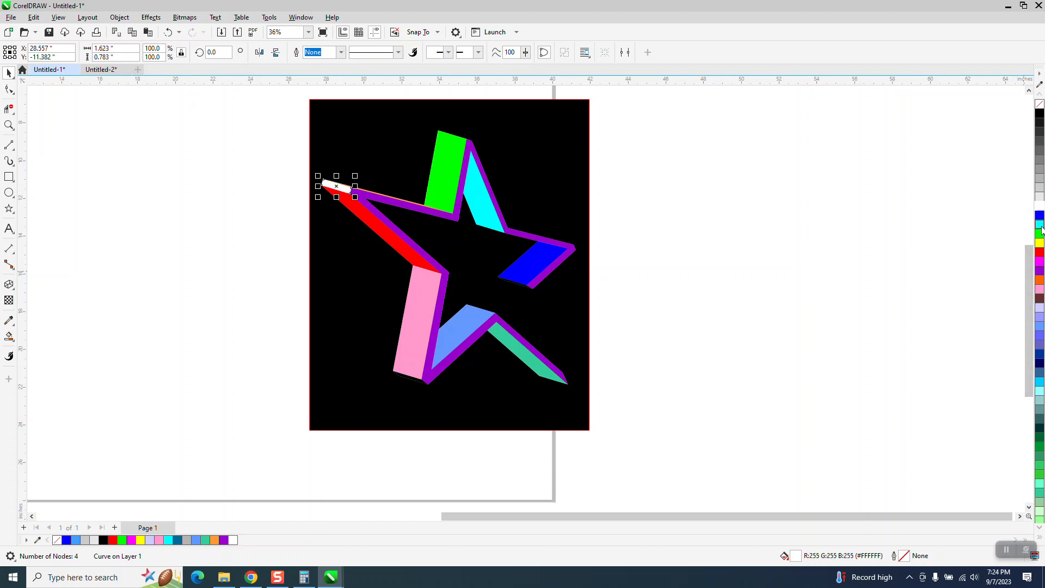
pyautogui.click(1039, 225)
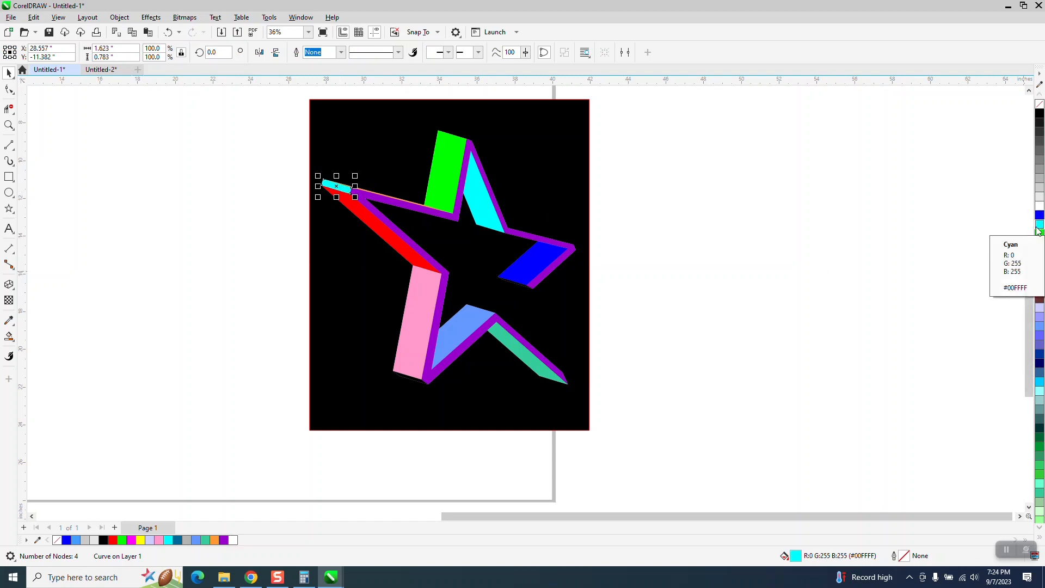
pyautogui.click(260, 189)
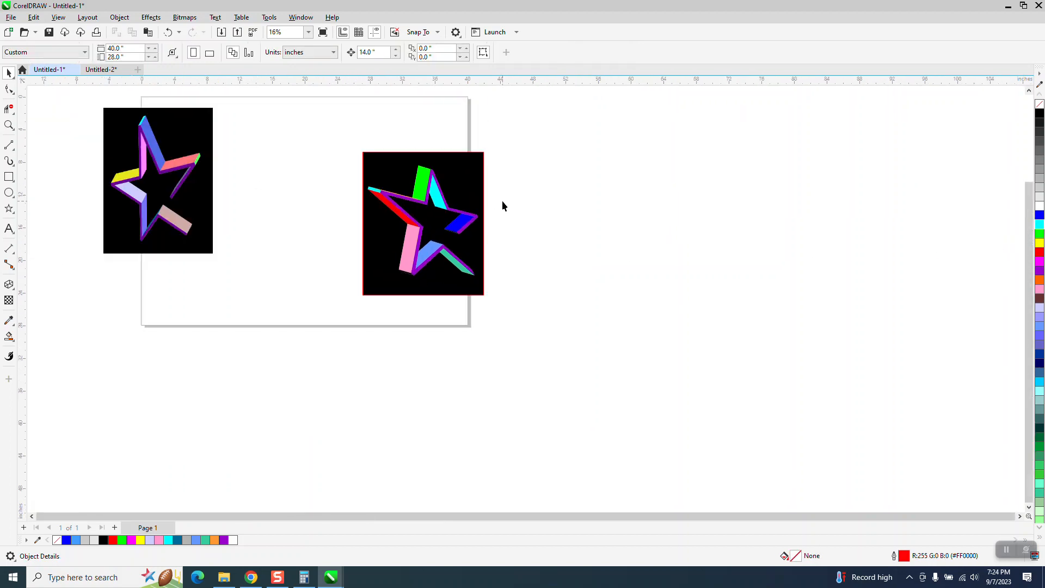
pyautogui.moveTo(460, 248)
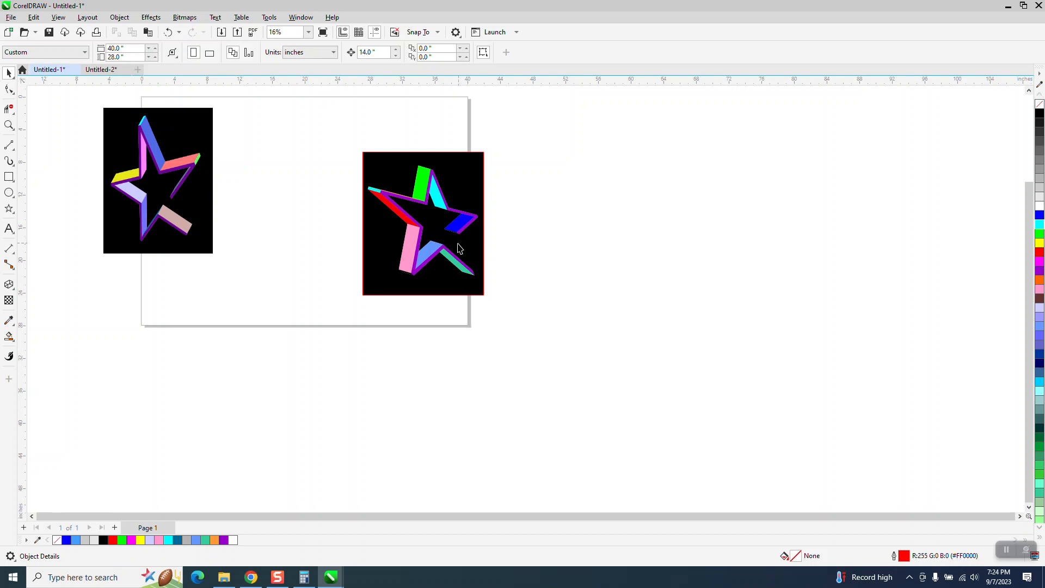
pyautogui.moveTo(409, 195)
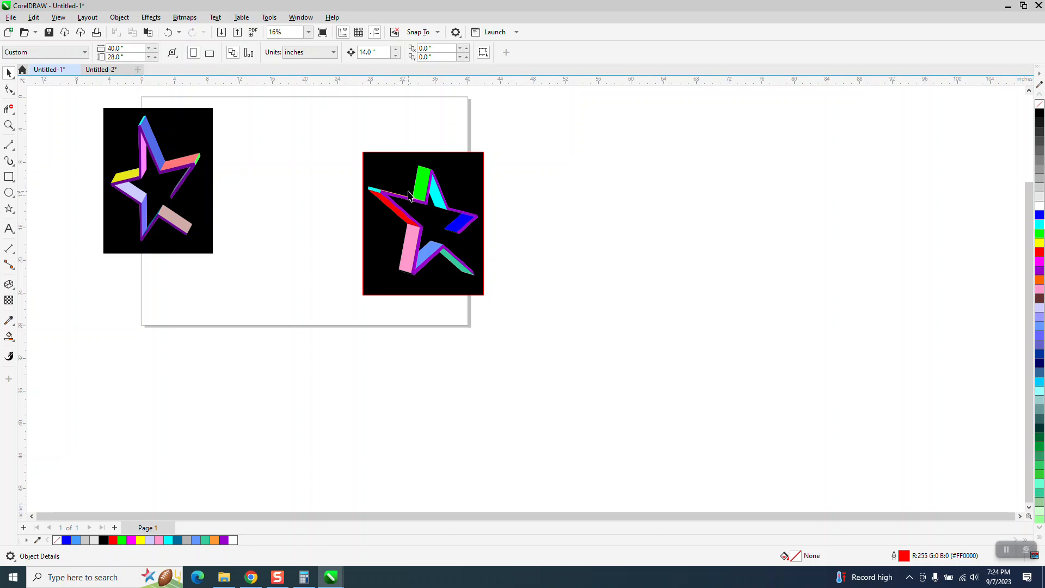
pyautogui.moveTo(430, 150)
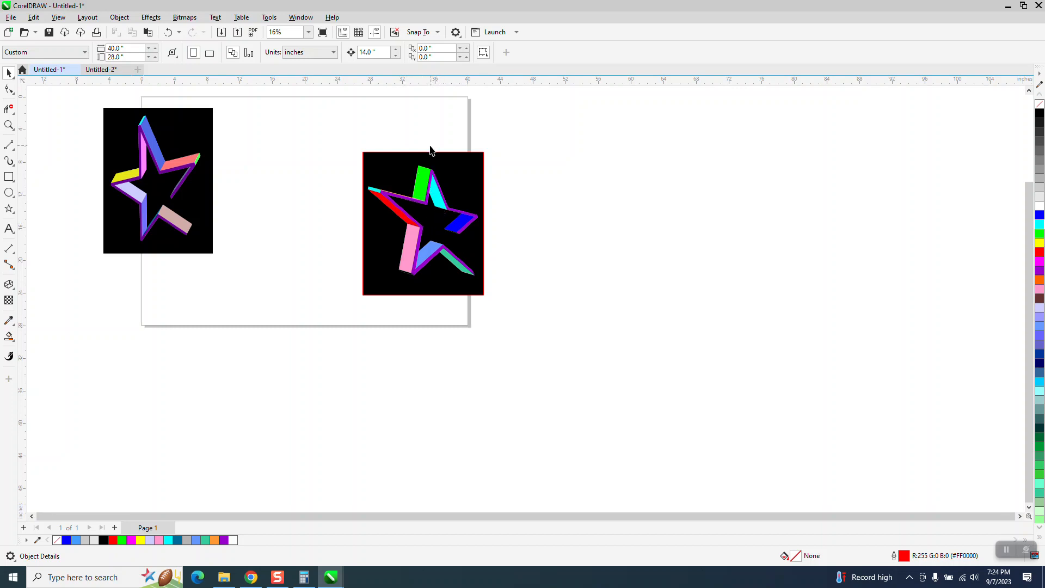
pyautogui.moveTo(10, 209)
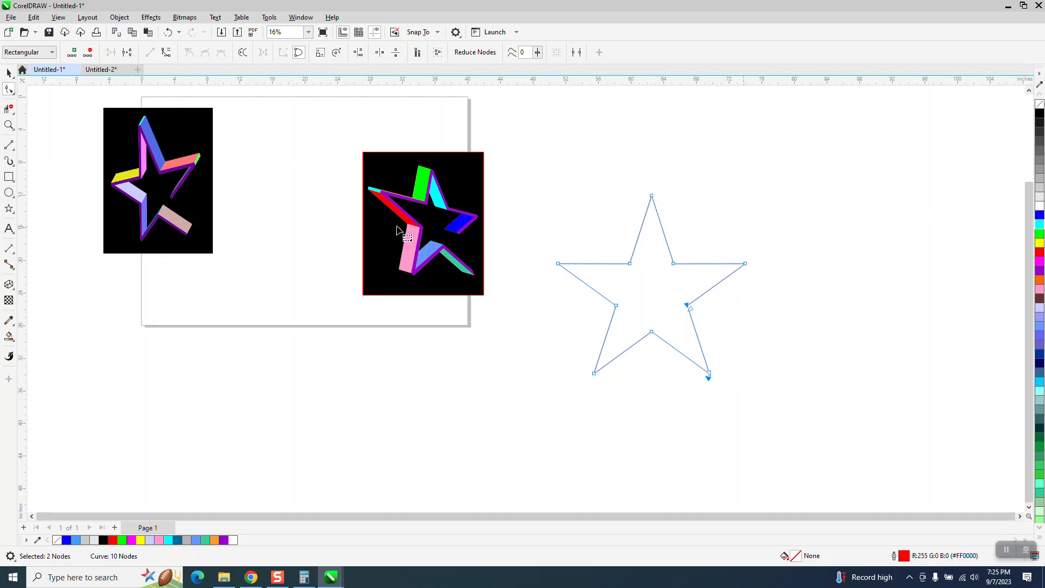
# Cut the new star's outline open and thicken it to 36 pt.
pyautogui.click(10, 72)
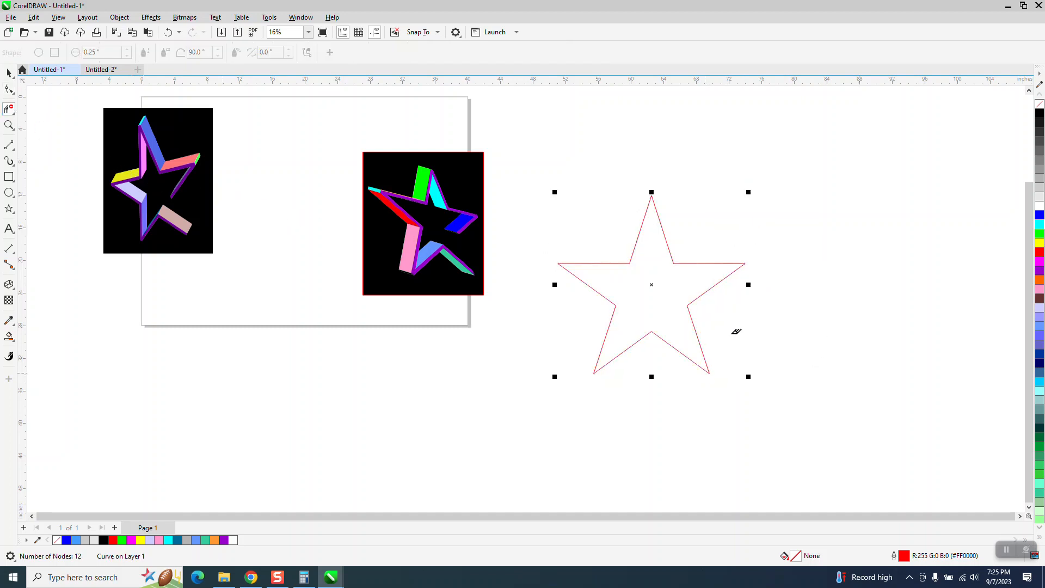
pyautogui.click(10, 72)
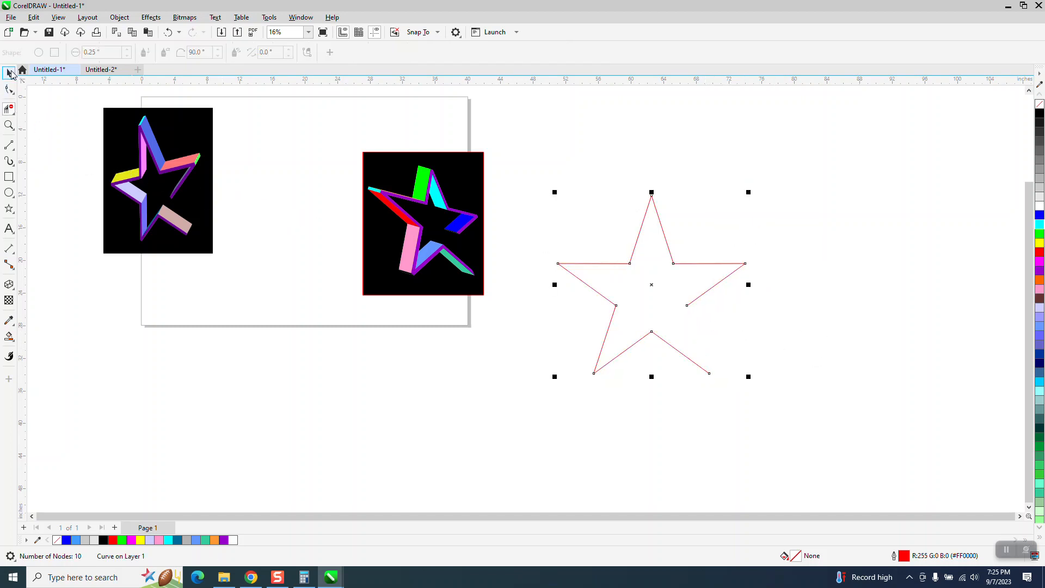
pyautogui.click(9, 72)
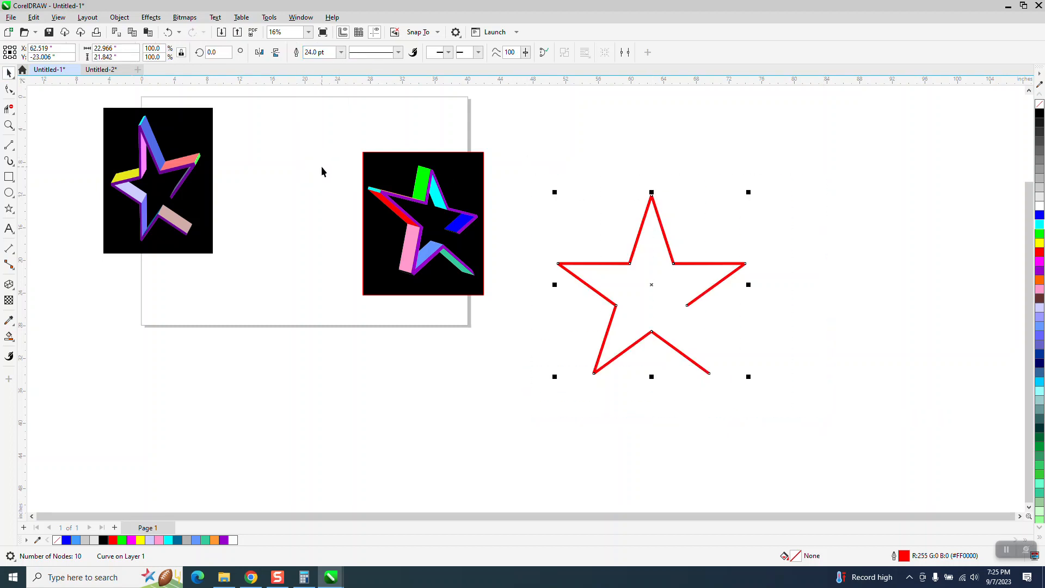
pyautogui.click(339, 52)
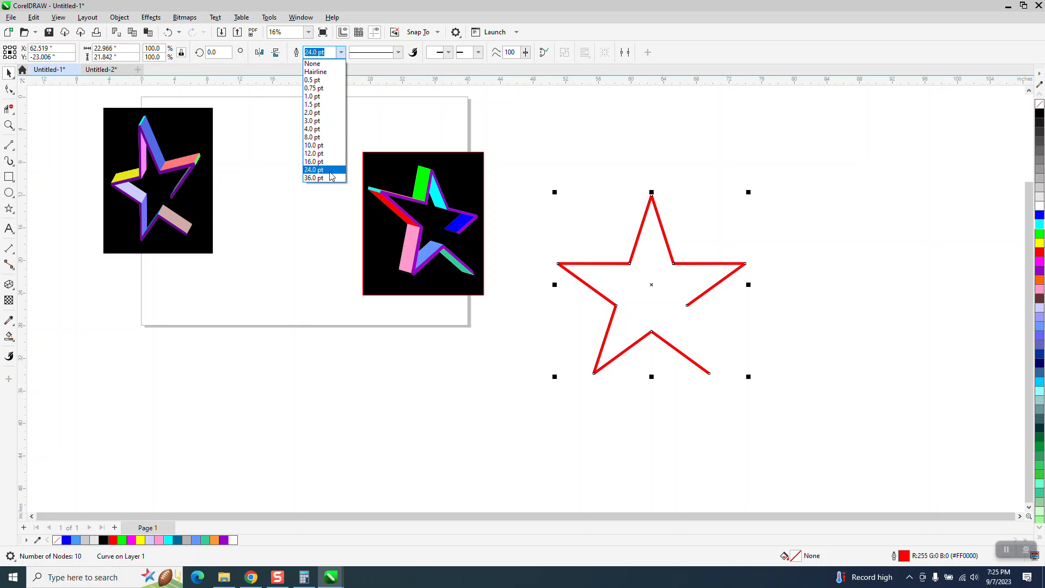
pyautogui.click(313, 177)
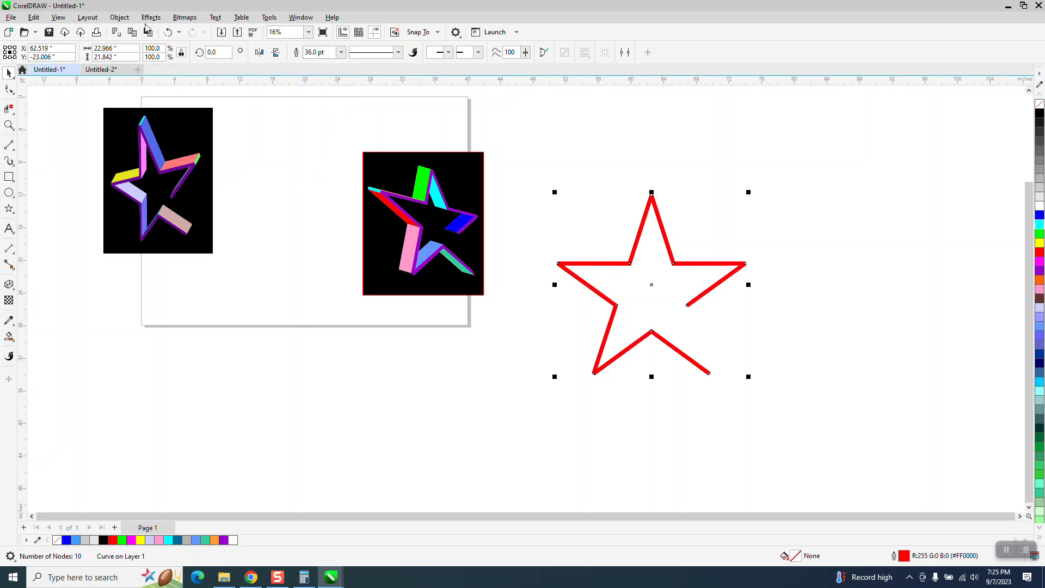
# Convert the thick outline into its own gray shape via Convert Outline to Object.
pyautogui.click(118, 16)
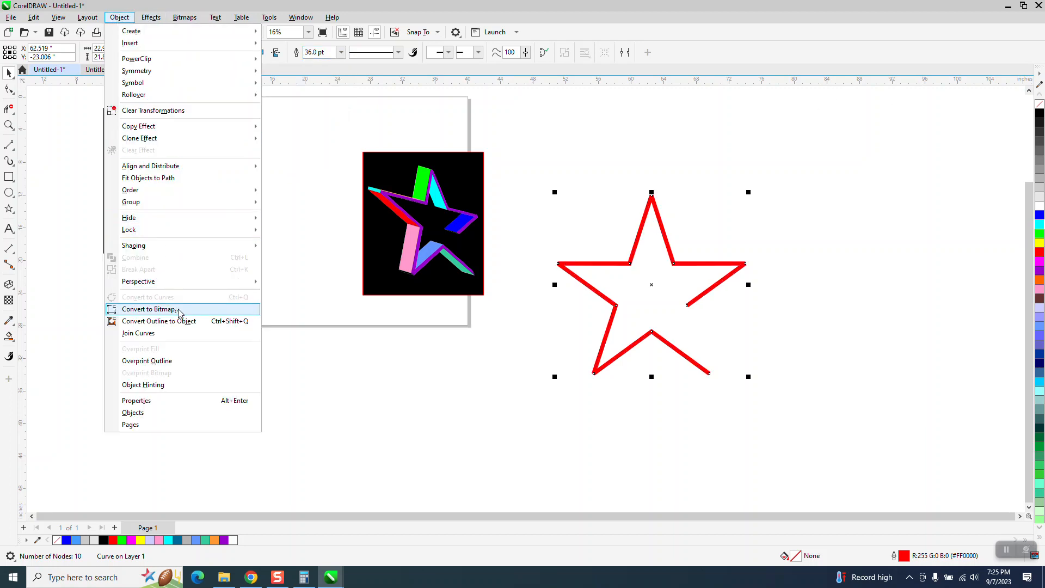
pyautogui.moveTo(159, 320)
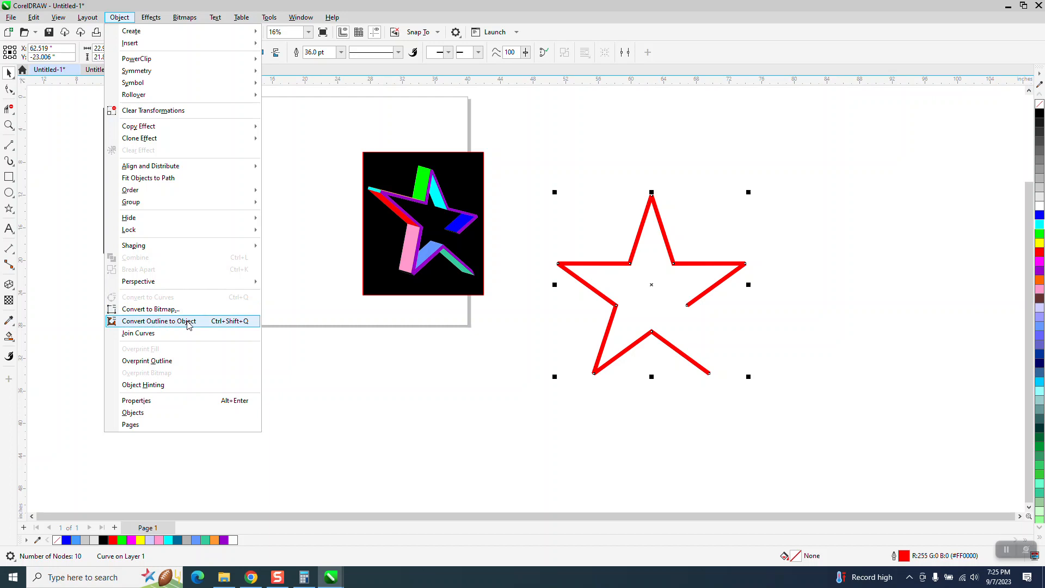
pyautogui.click(157, 320)
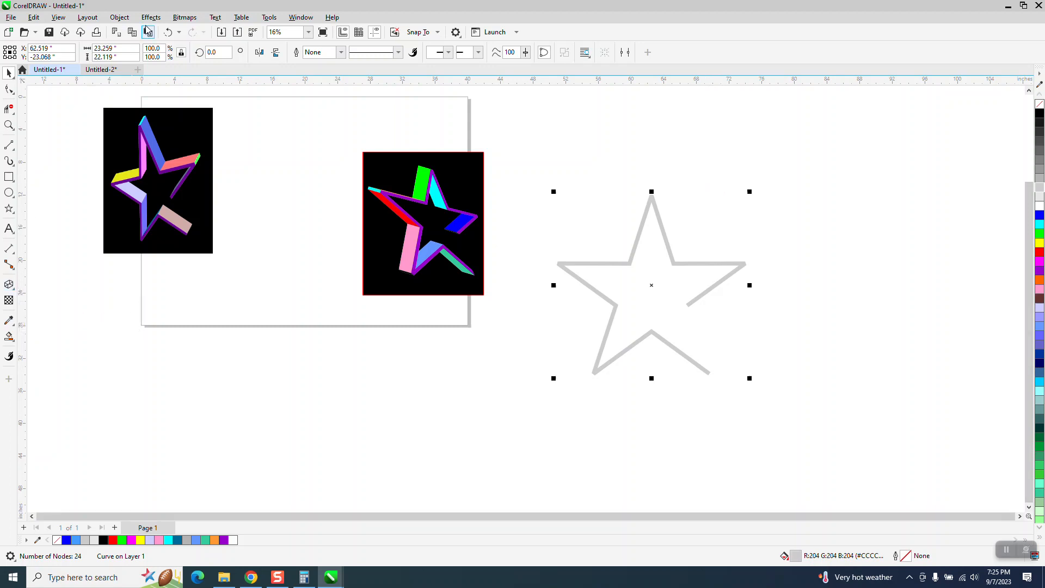
# Apply a perspective distortion so the gray star shape leans back.
pyautogui.click(119, 17)
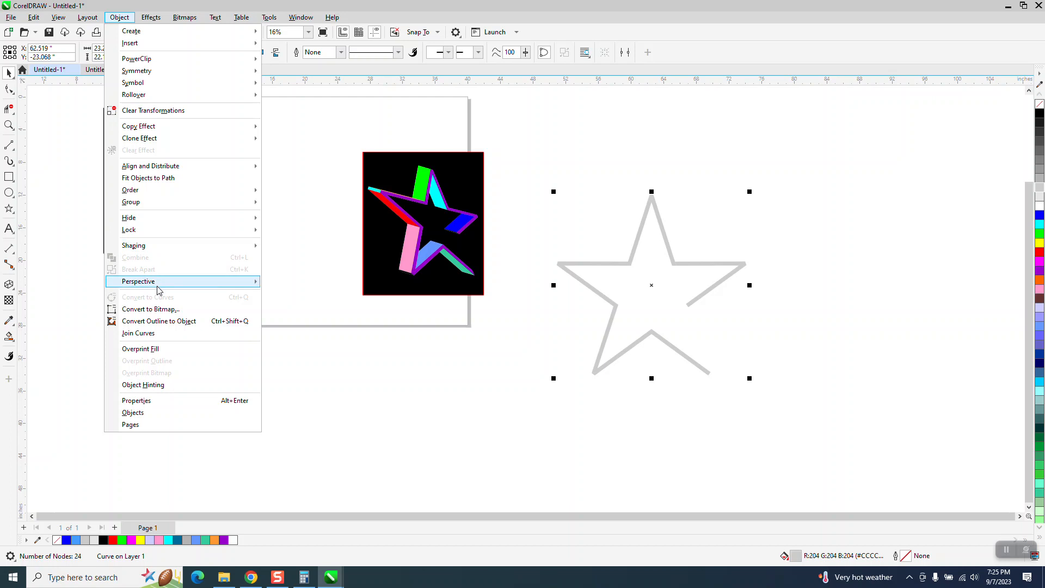
pyautogui.click(138, 281)
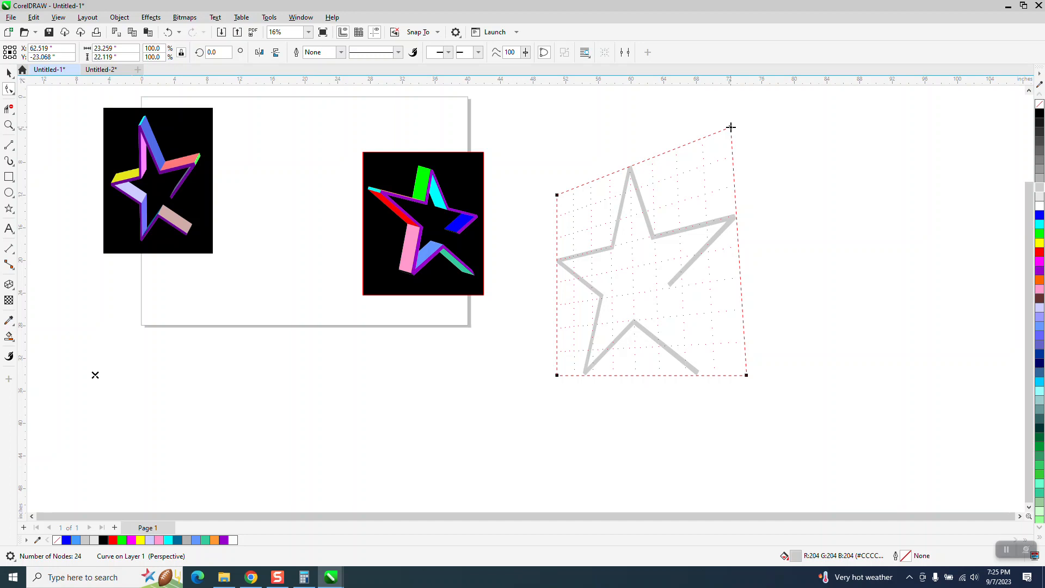
pyautogui.moveTo(738, 153)
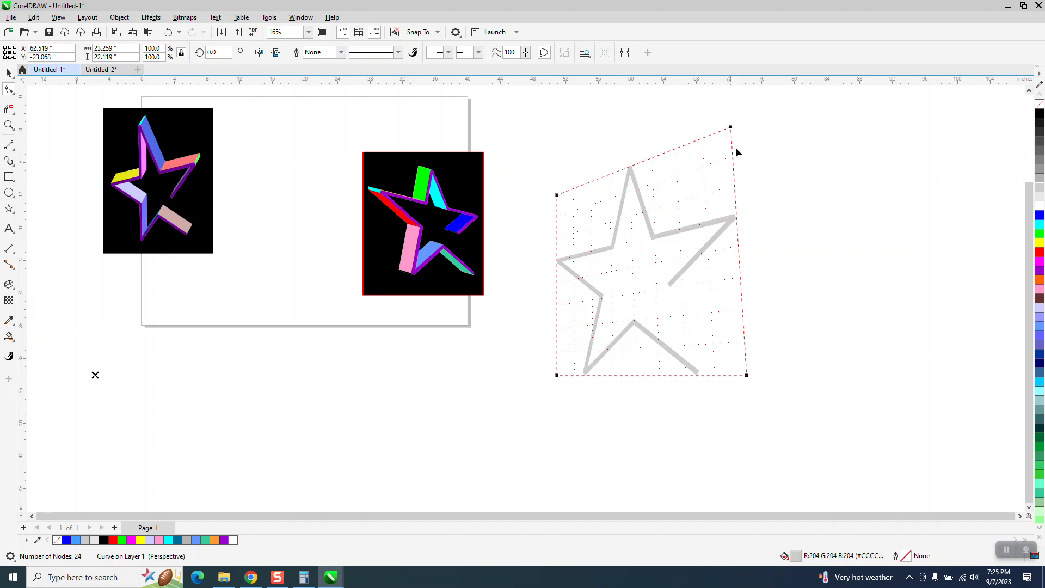
pyautogui.moveTo(556, 194)
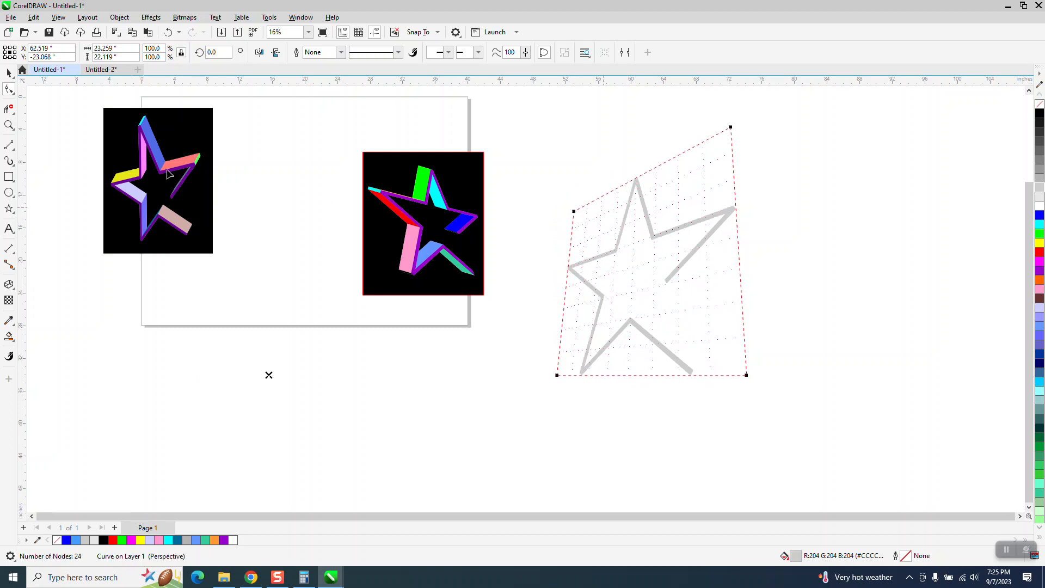
pyautogui.click(9, 283)
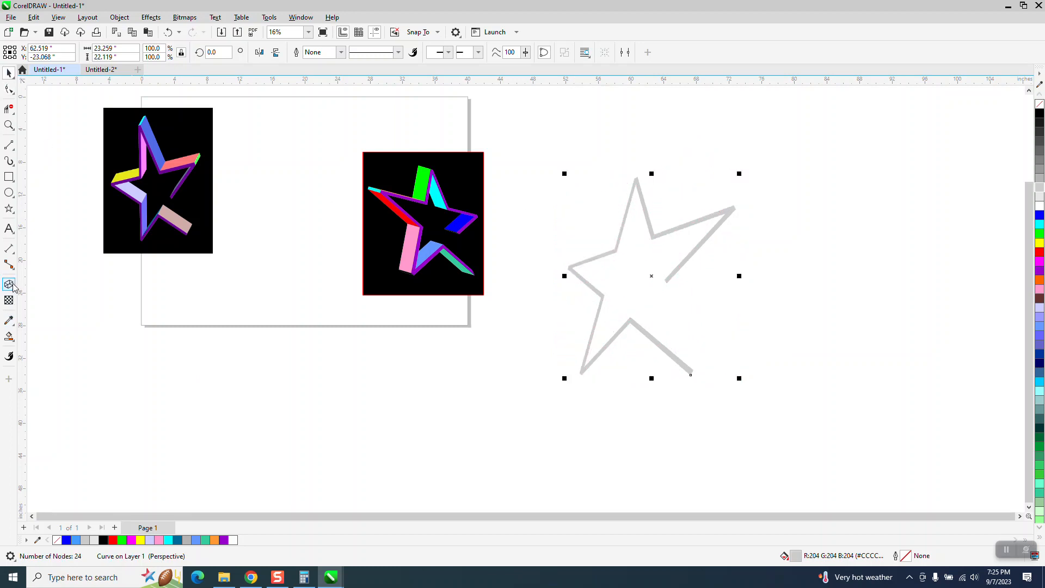
pyautogui.click(10, 284)
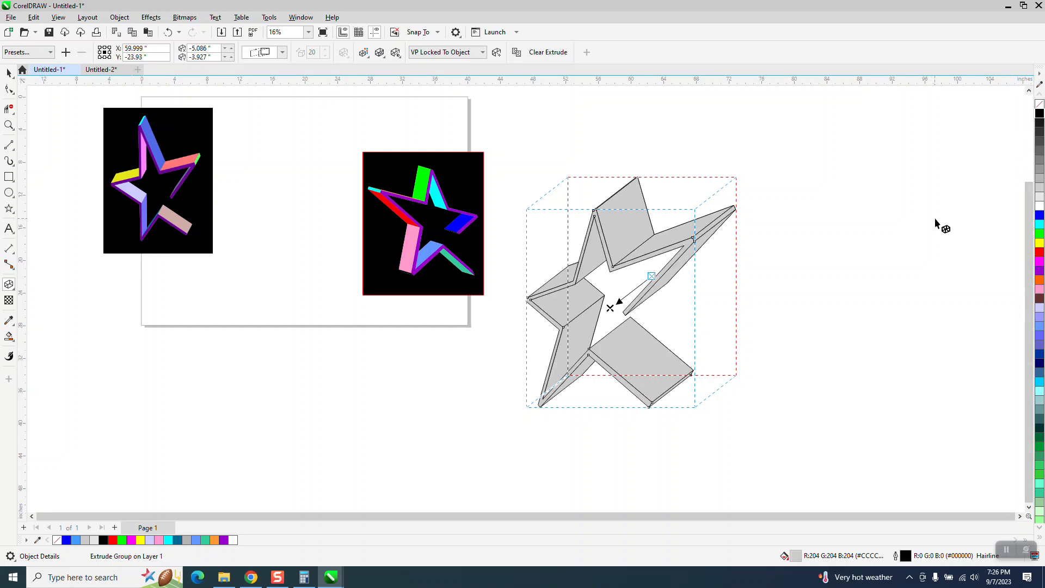
pyautogui.moveTo(610, 307)
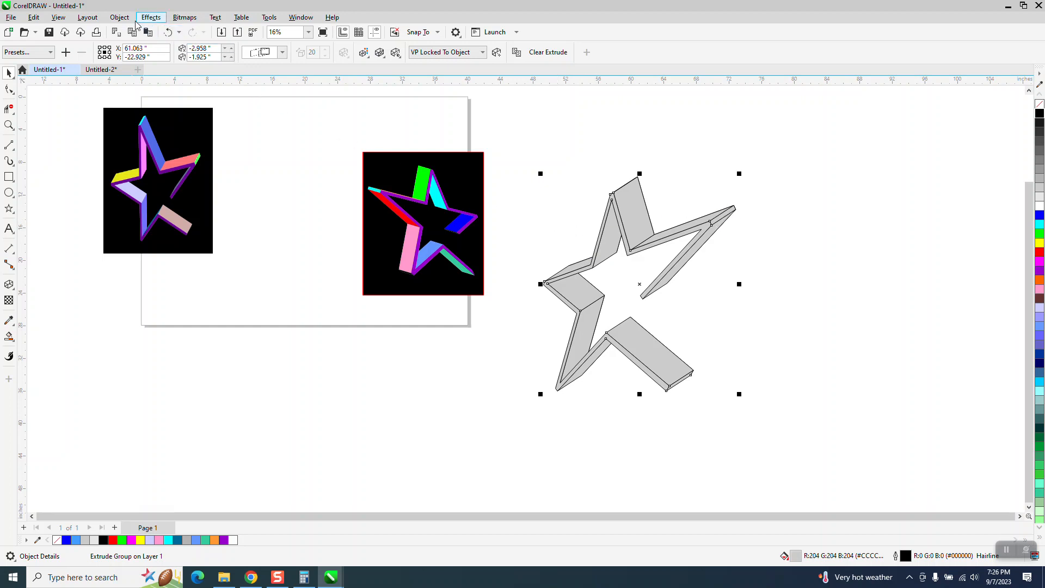
pyautogui.moveTo(283, 267)
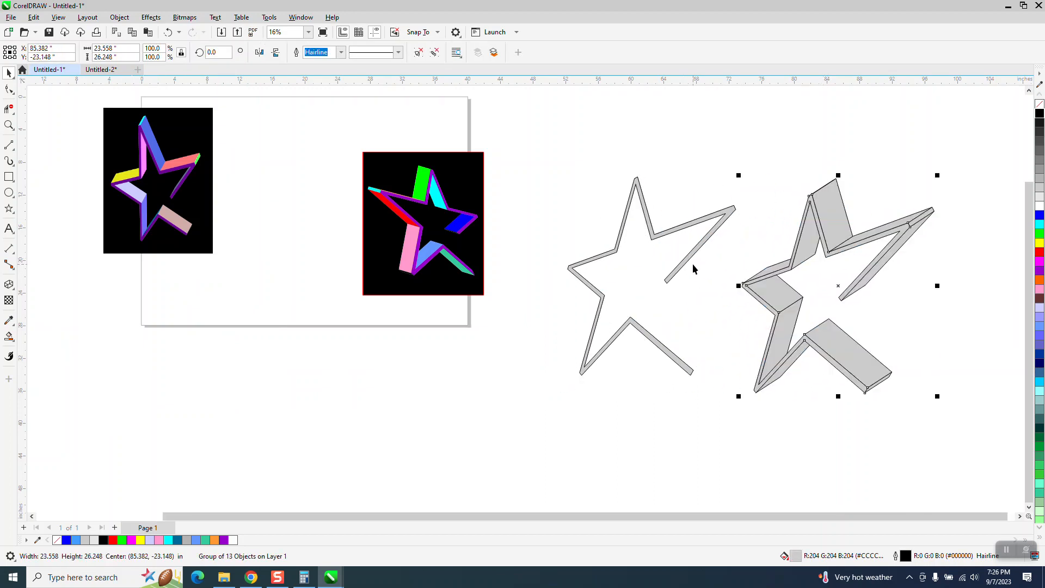
pyautogui.moveTo(663, 250)
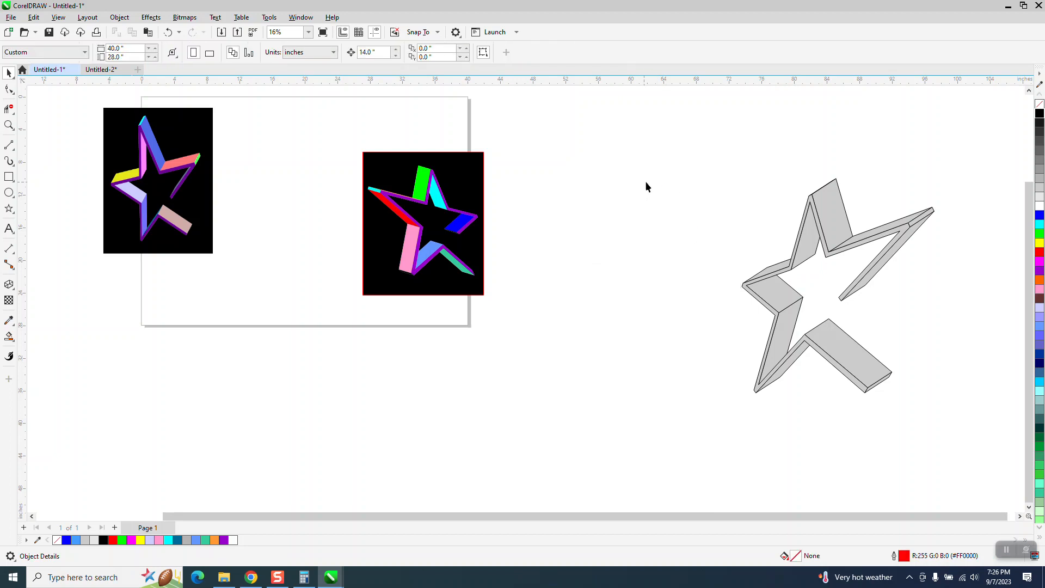
# Select the extruded star group and remove its gray fill, leaving wireframe outlines.
pyautogui.click(826, 287)
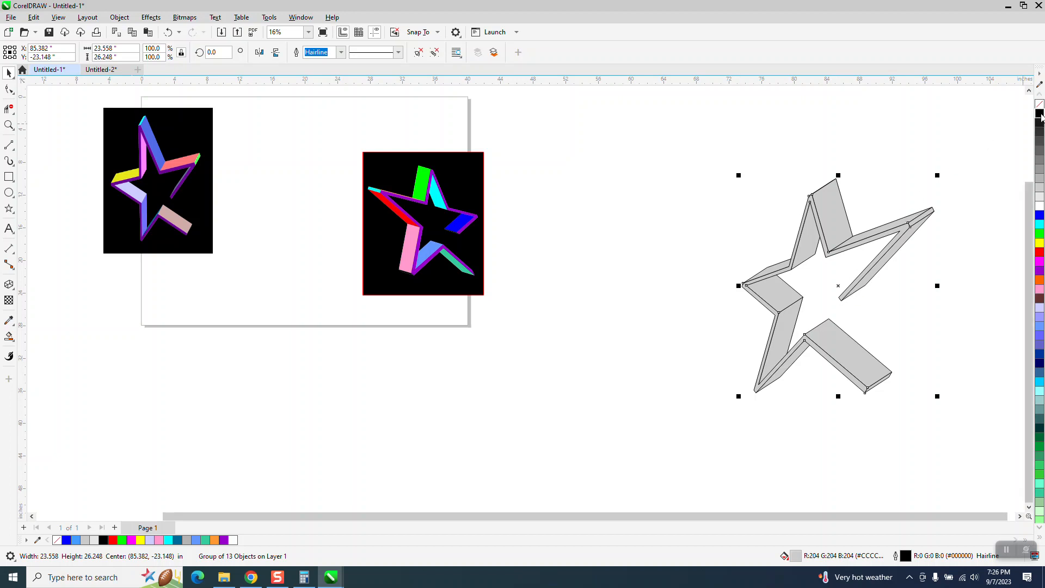
pyautogui.click(1039, 113)
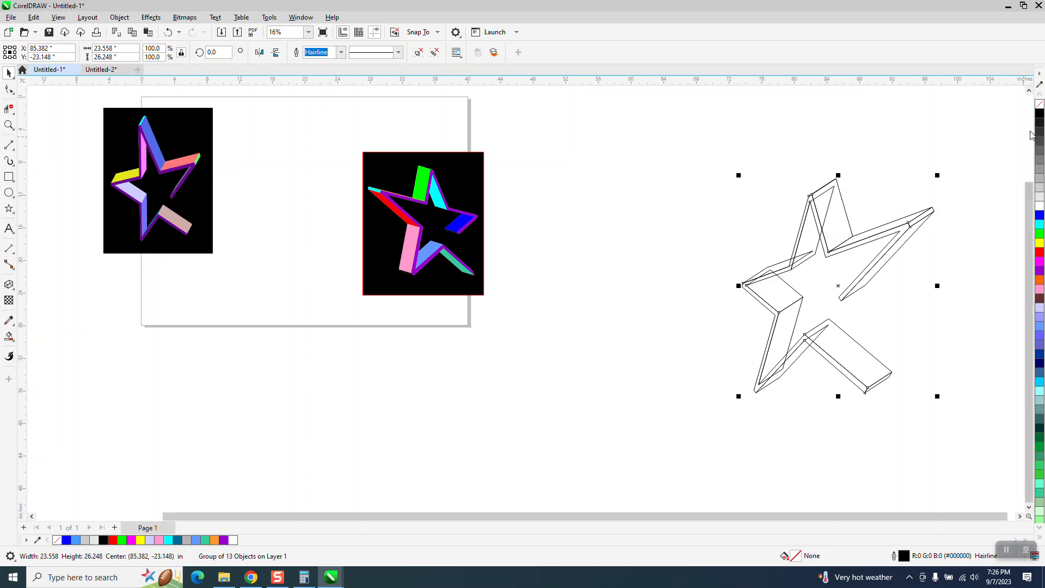
# Smart-fill the star's faces purple, then switch the fill colour to cyan for the outer edges.
pyautogui.click(167, 31)
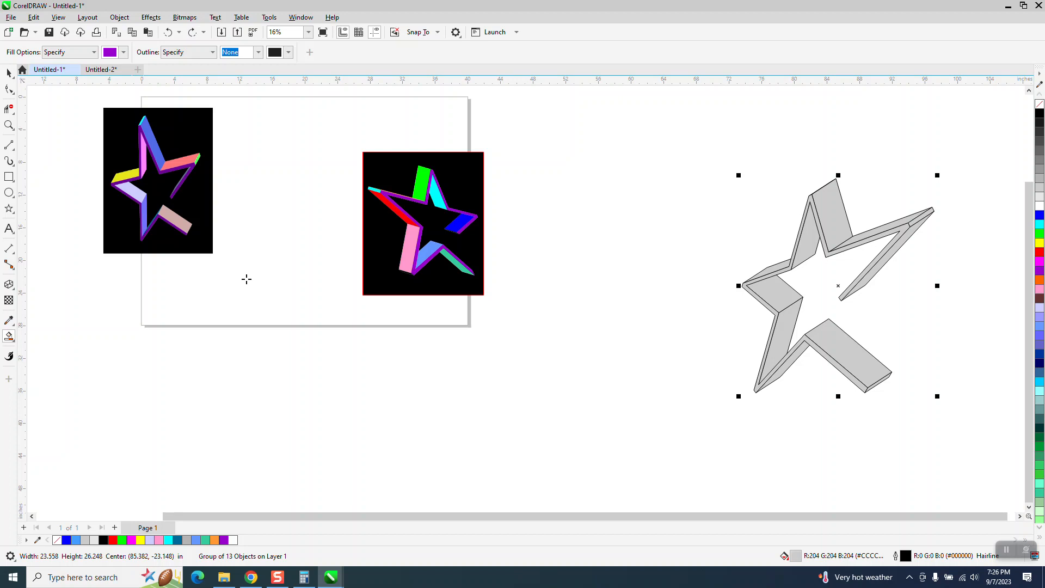
pyautogui.click(826, 219)
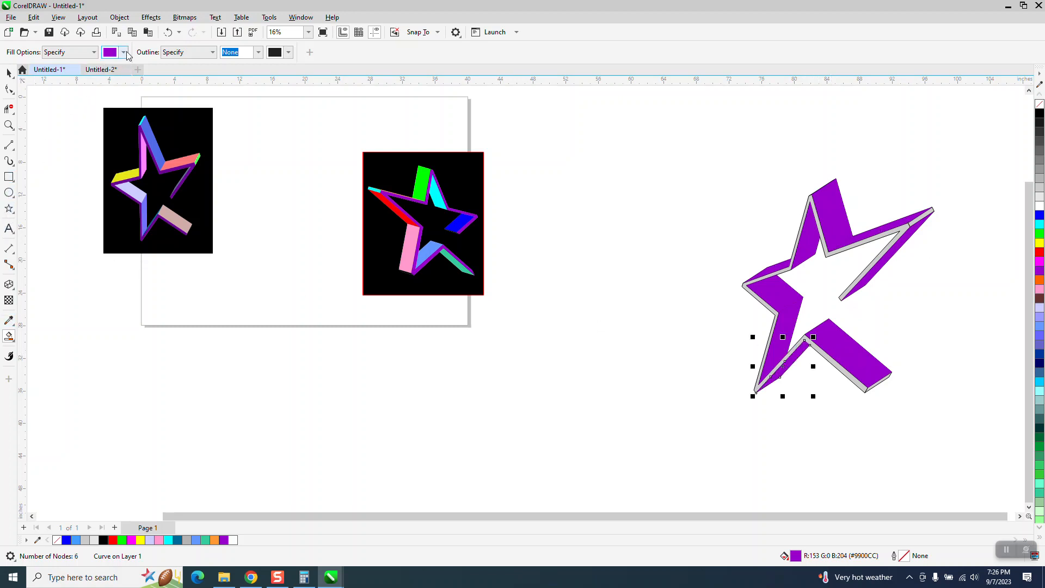
pyautogui.click(123, 52)
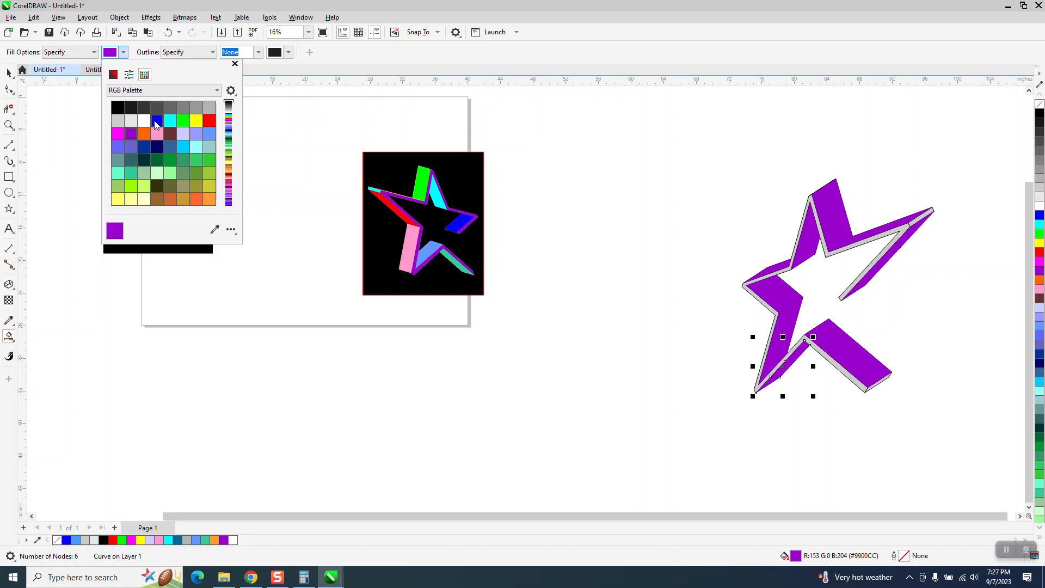
pyautogui.click(156, 119)
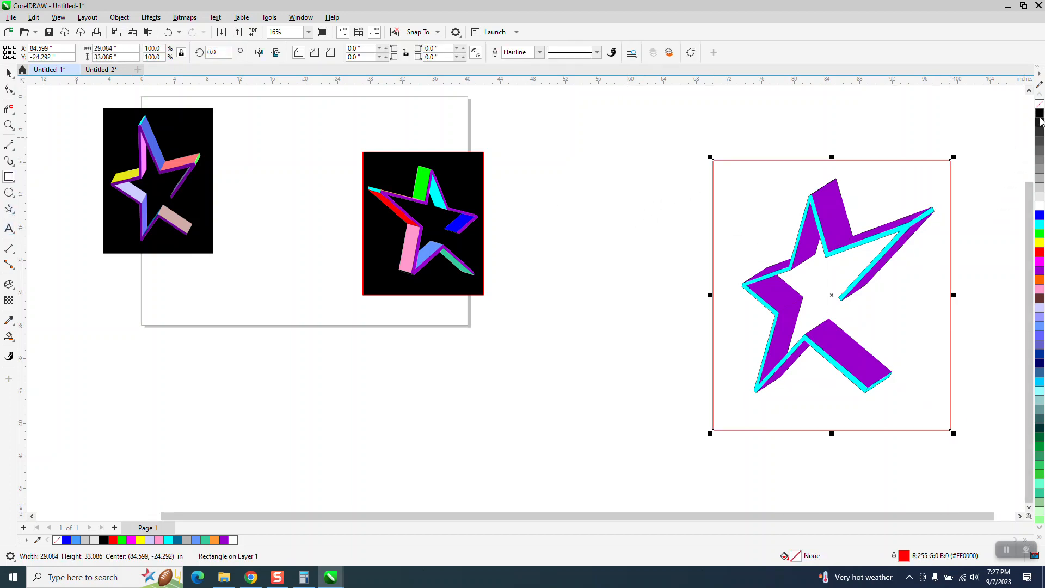
# Fill the rectangle black and send it to the back of the page behind the star.
pyautogui.click(104, 540)
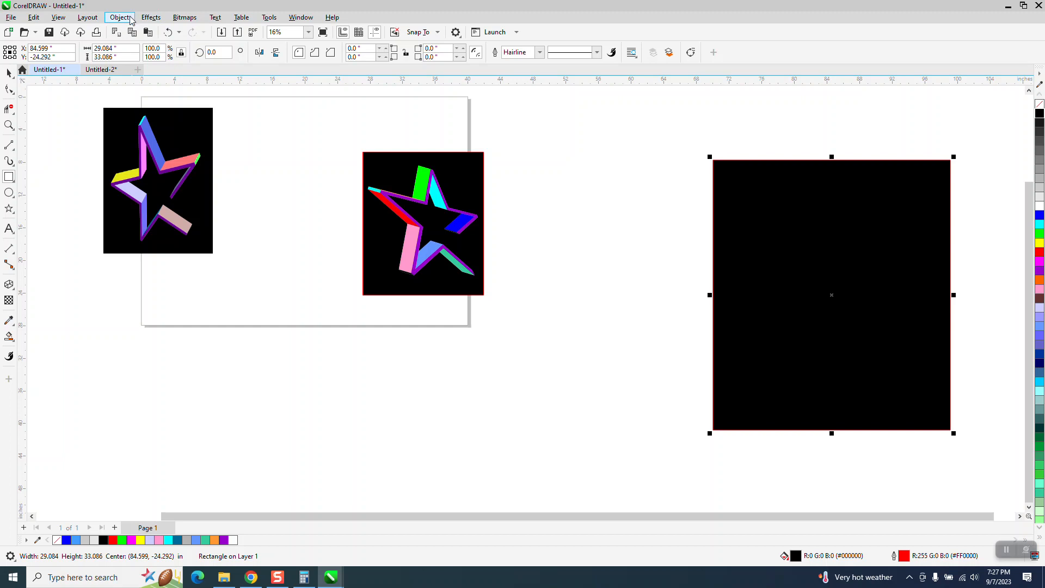
pyautogui.click(120, 17)
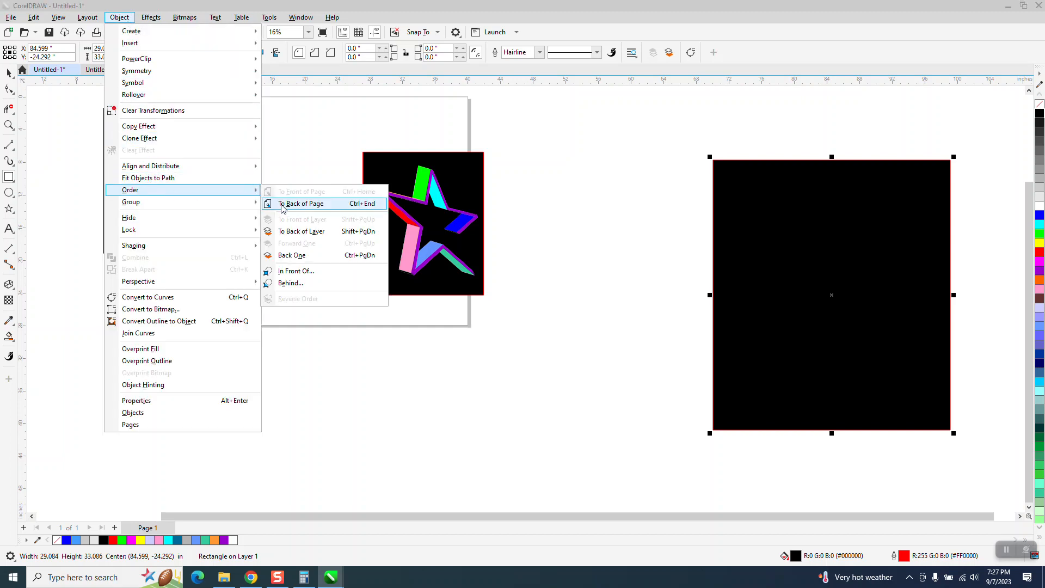
pyautogui.click(301, 204)
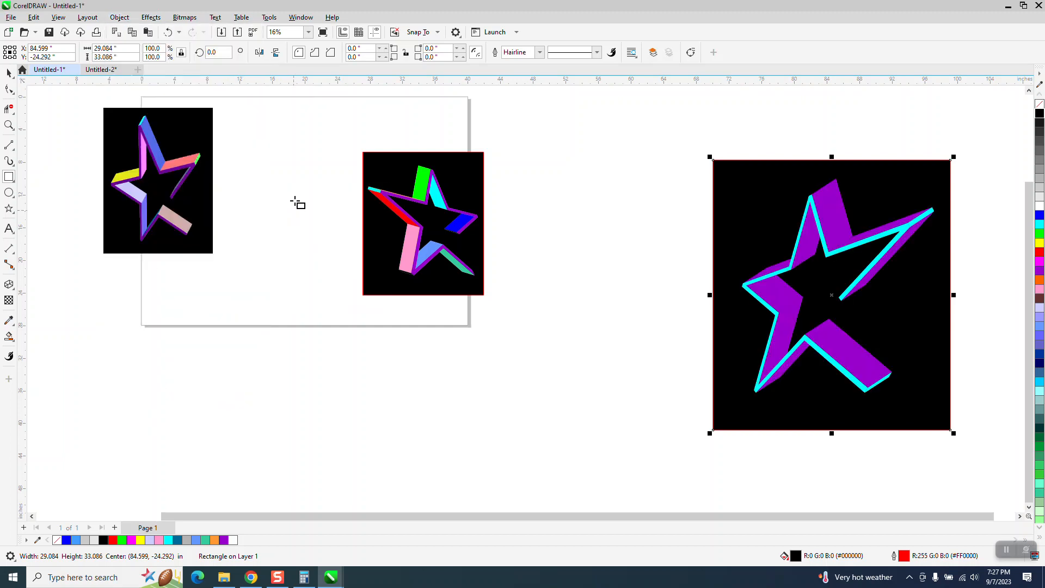
pyautogui.moveTo(847, 368)
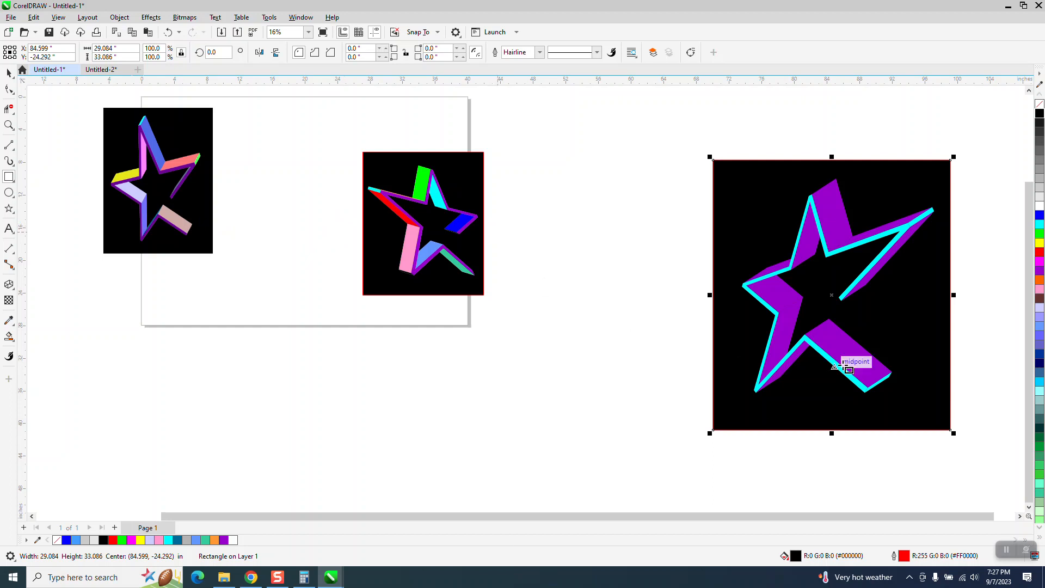
pyautogui.moveTo(692, 330)
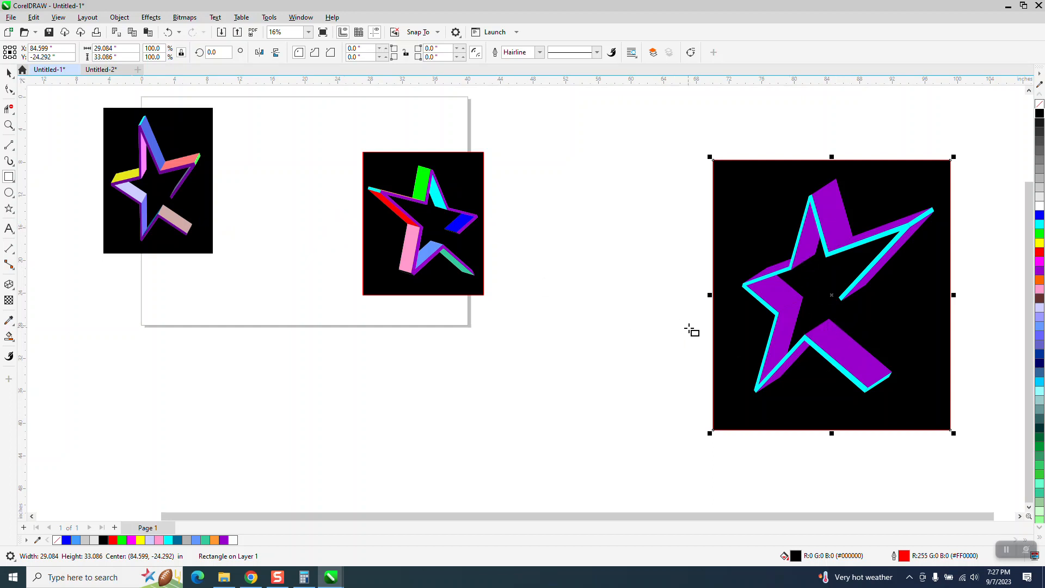
pyautogui.moveTo(697, 332)
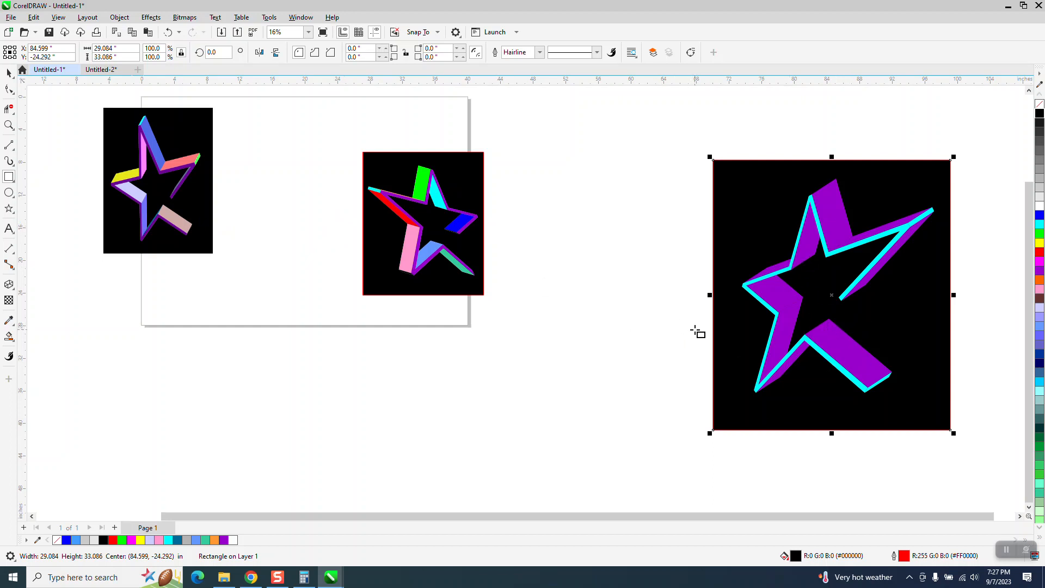